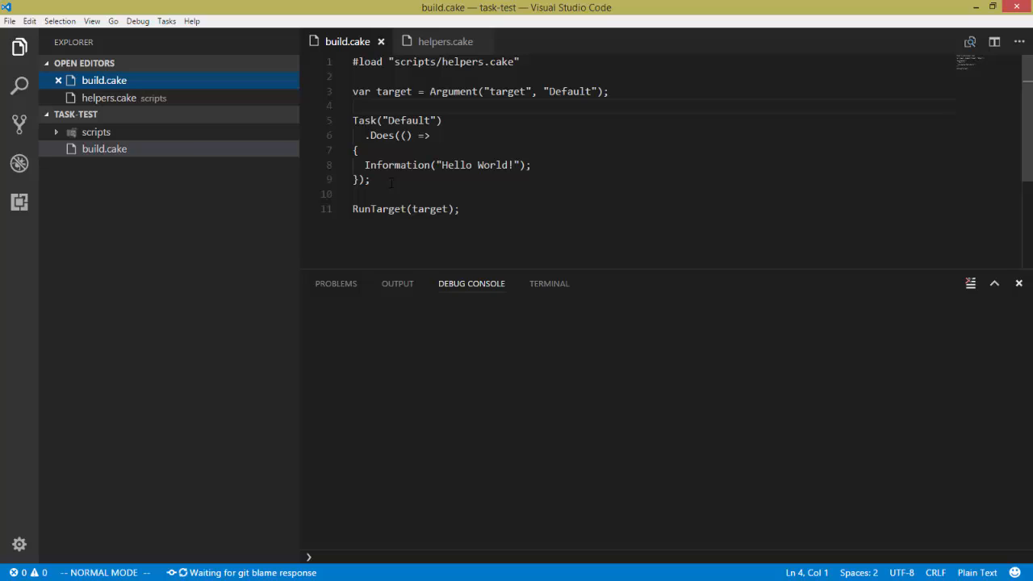
pyautogui.moveTo(136, 48)
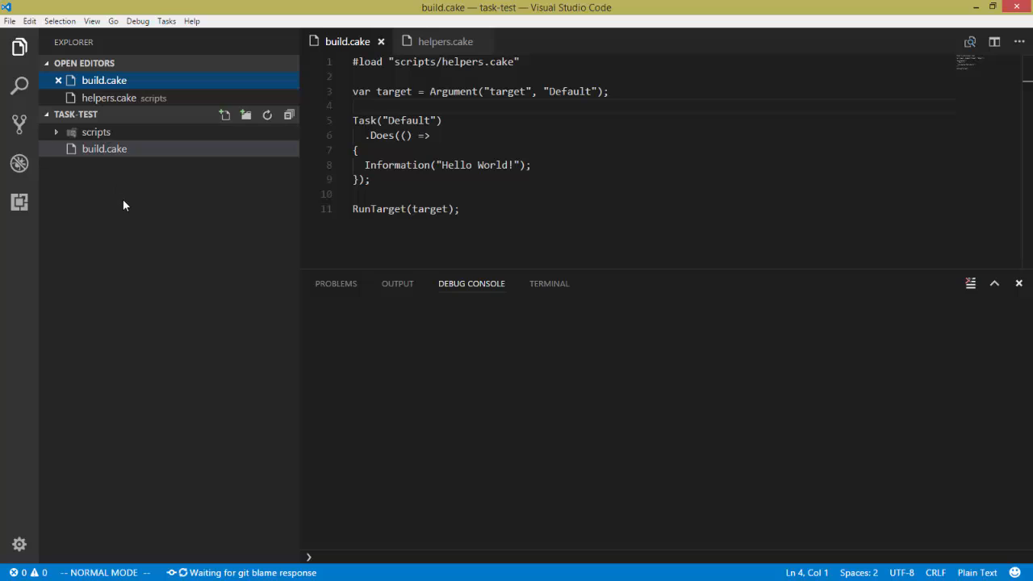
# Step: Search extensions for 'cak', then install and reload the Cake extension
pyautogui.click(20, 202)
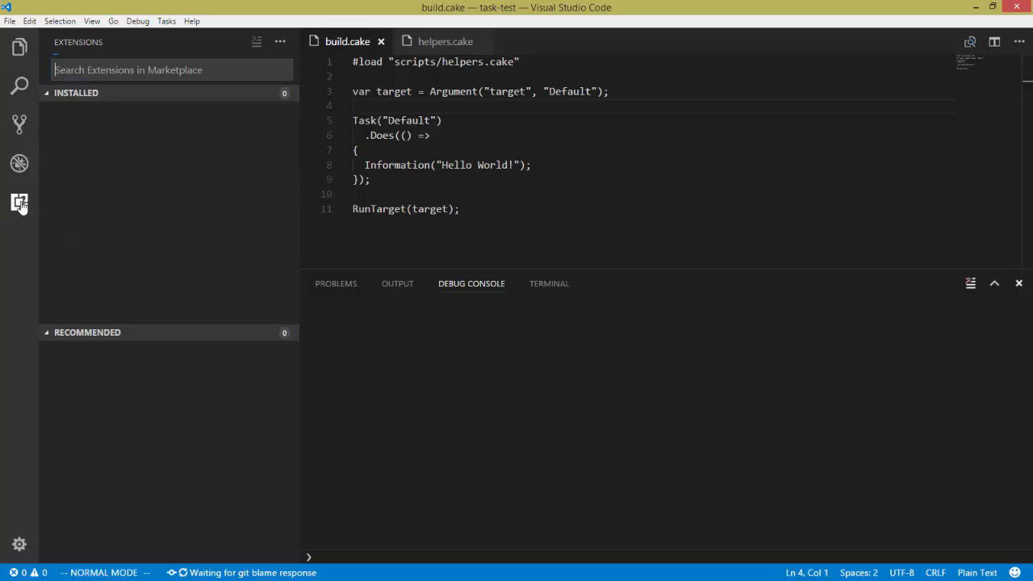
pyautogui.write('cake')
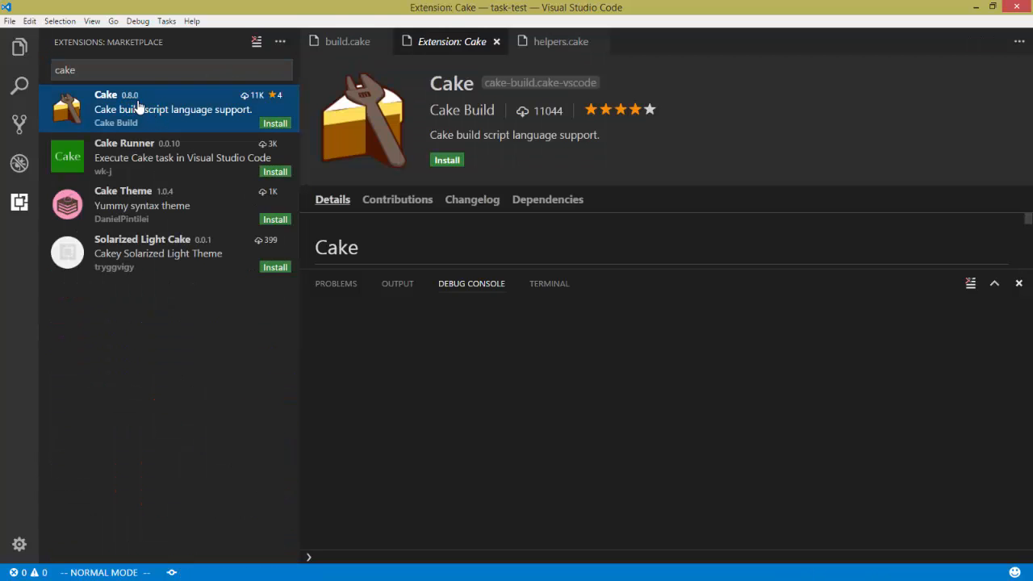
pyautogui.click(446, 159)
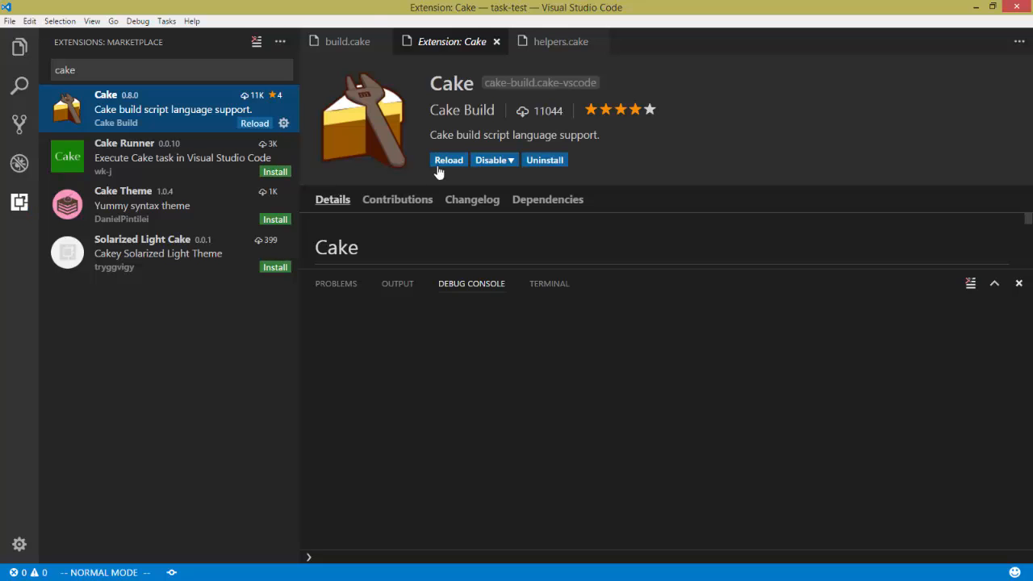
pyautogui.click(448, 159)
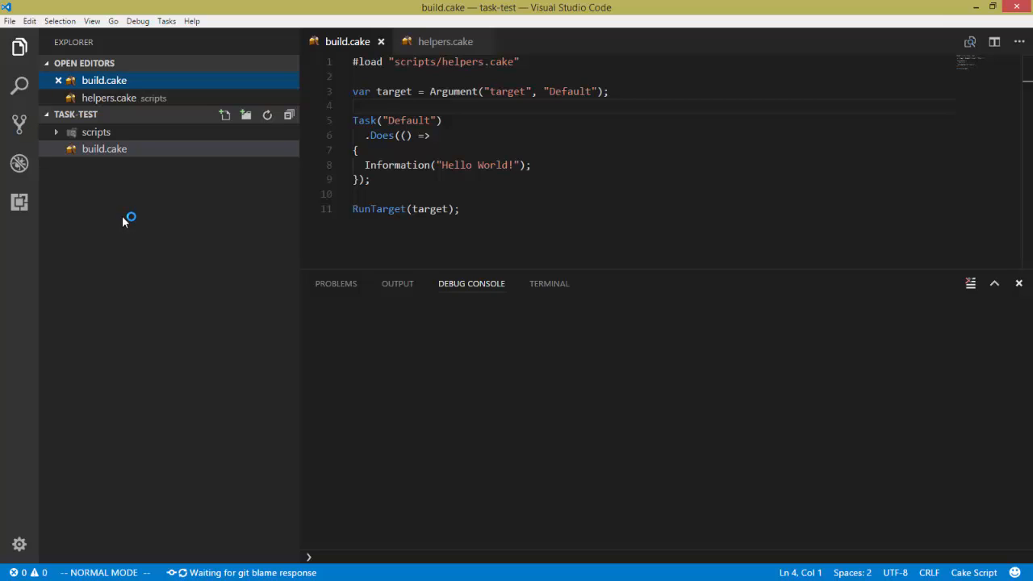
pyautogui.moveTo(81, 150)
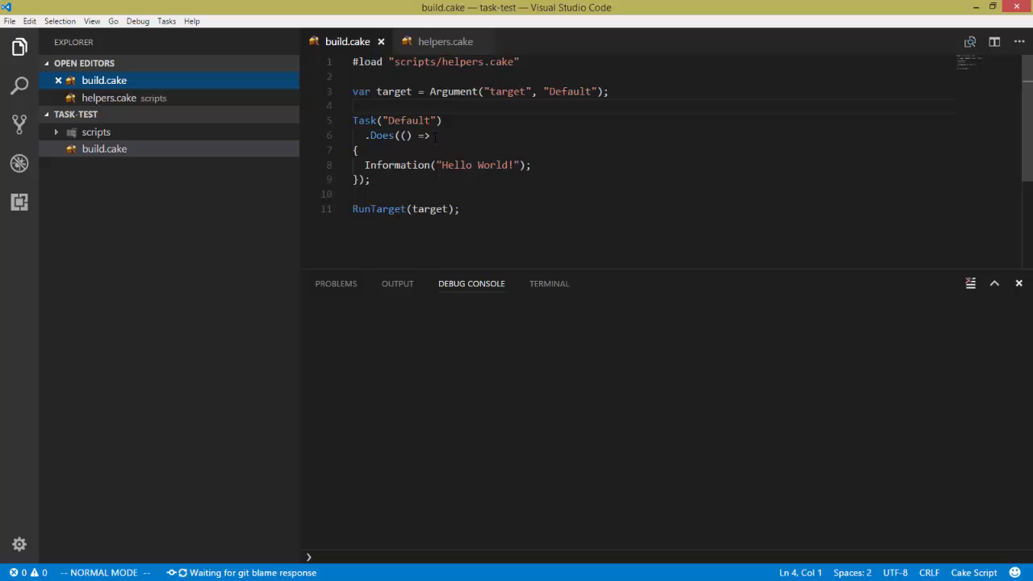
pyautogui.moveTo(121, 154)
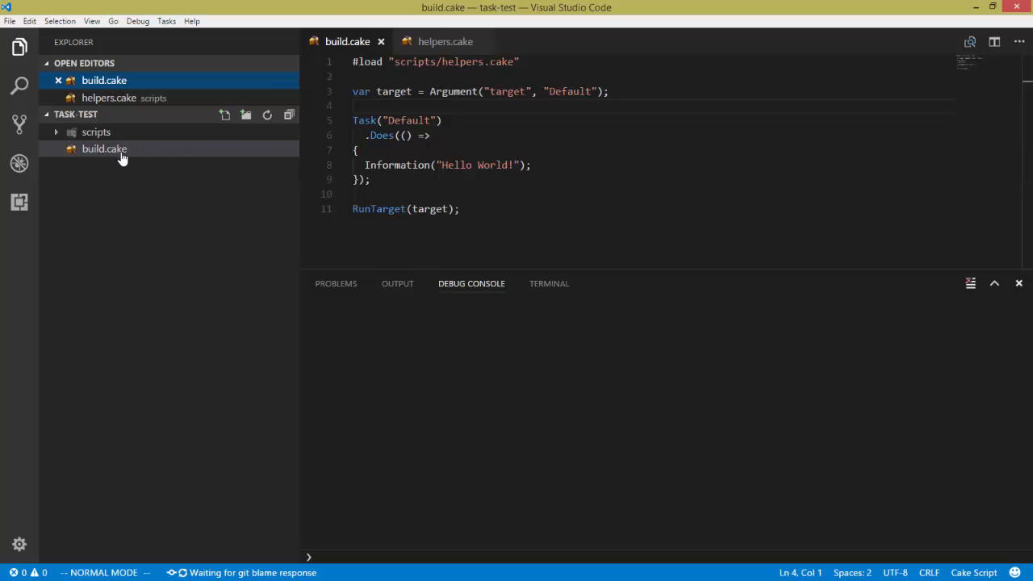
pyautogui.moveTo(468, 41)
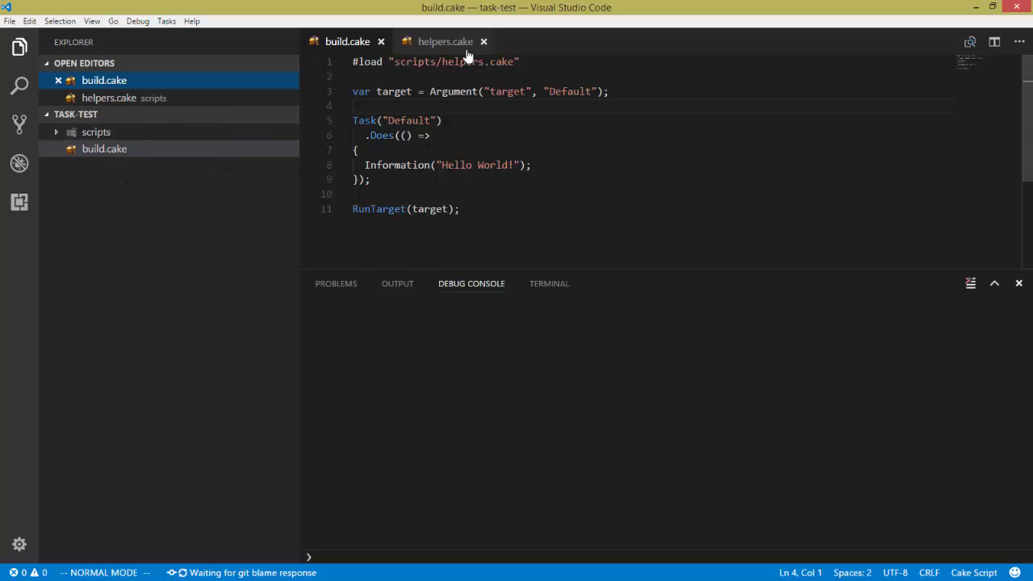
pyautogui.click(441, 41)
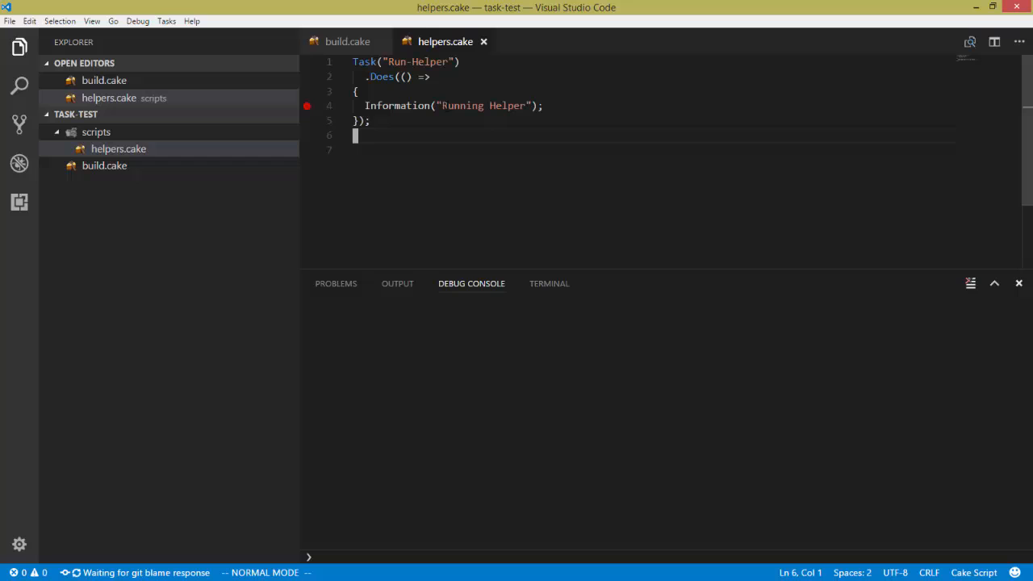
pyautogui.click(348, 41)
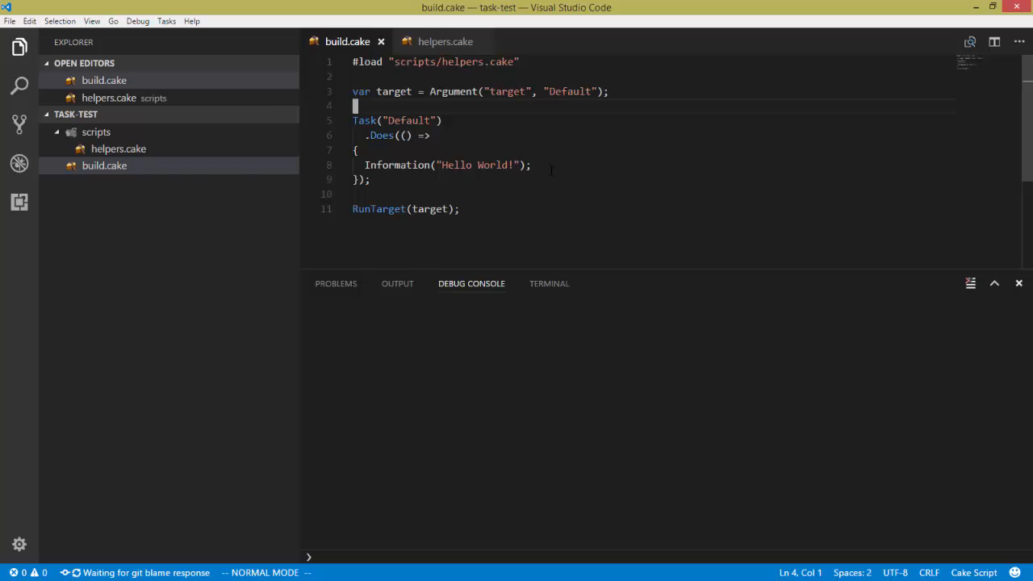
# Step: Run Cake: Install a bootstrapper, choose PowerShell, and dismiss the download notice
pyautogui.write('ca')
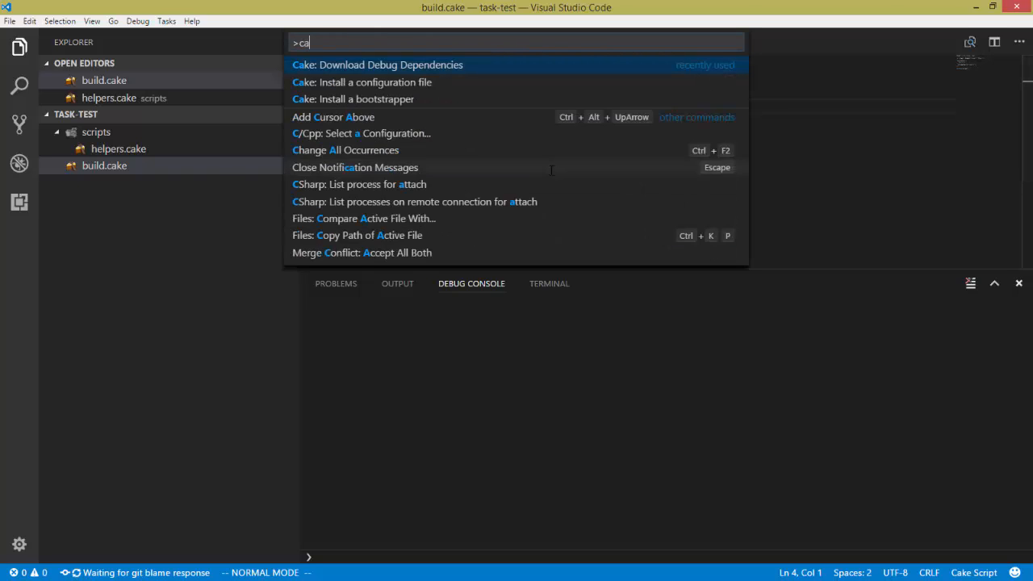
pyautogui.write('ke')
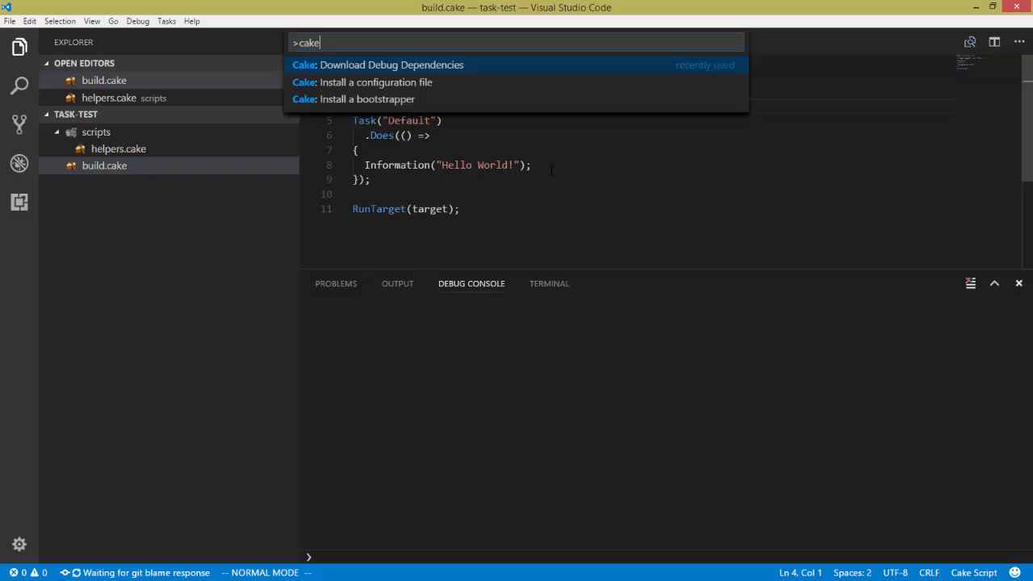
pyautogui.click(352, 99)
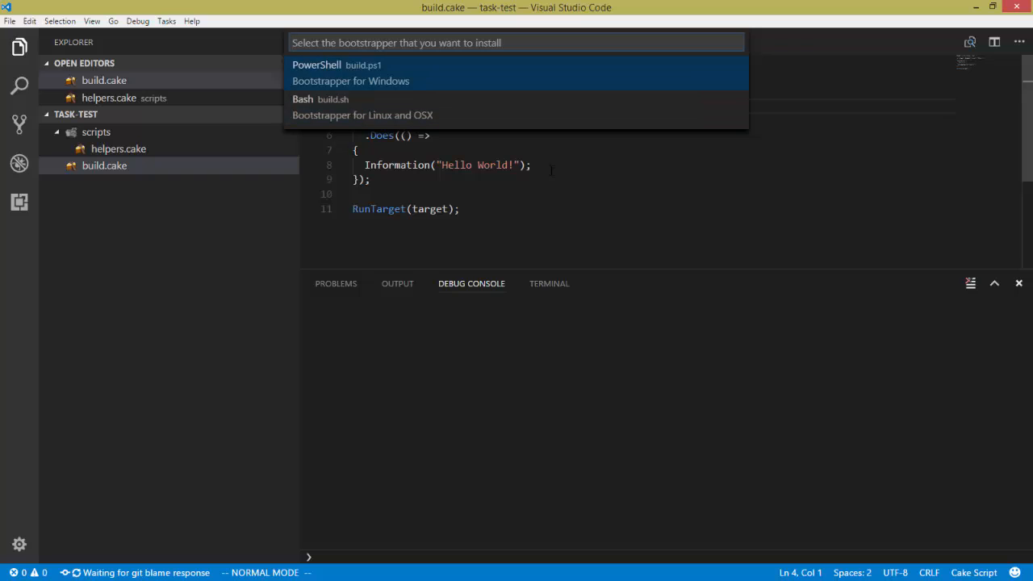
pyautogui.click(351, 72)
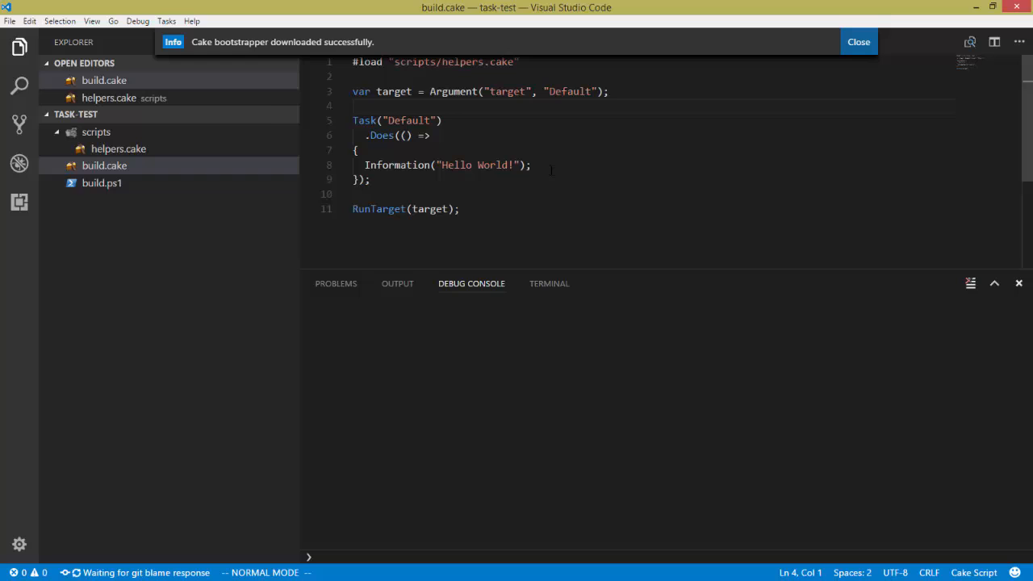
pyautogui.click(859, 41)
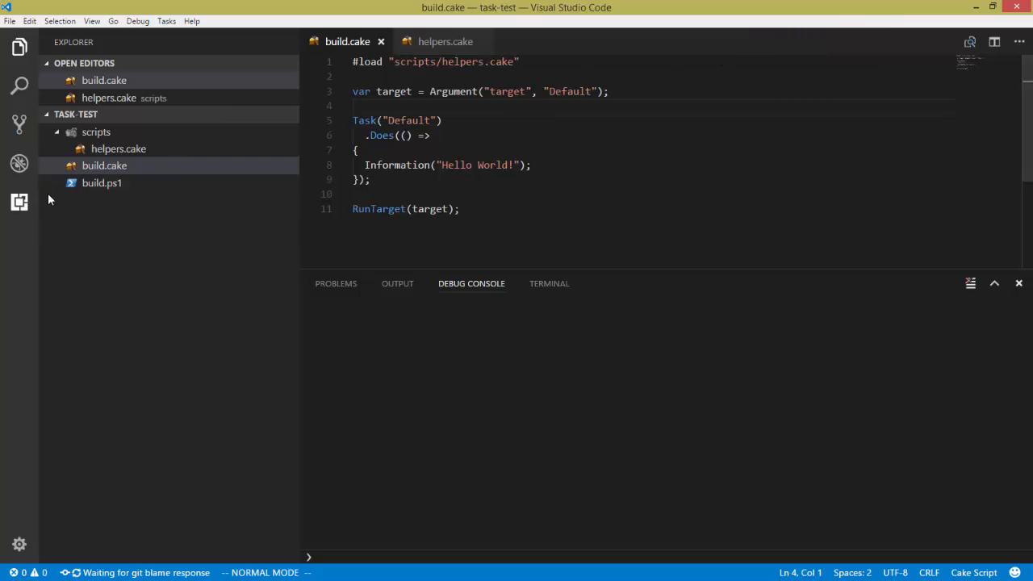
# Step: Run ./build.ps1 in the PowerShell terminal to print Hello World
pyautogui.doubleClick(102, 183)
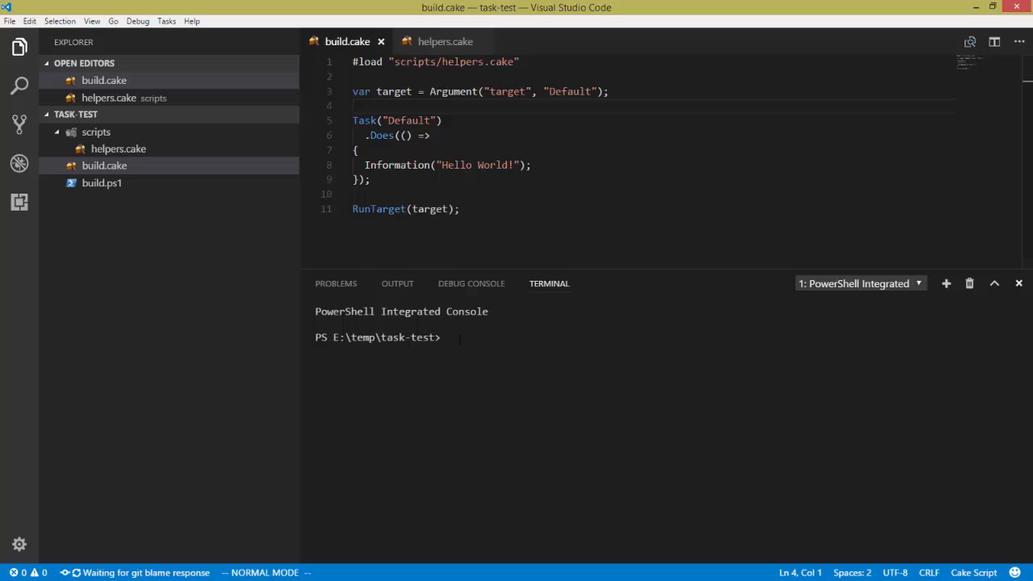
pyautogui.write('build')
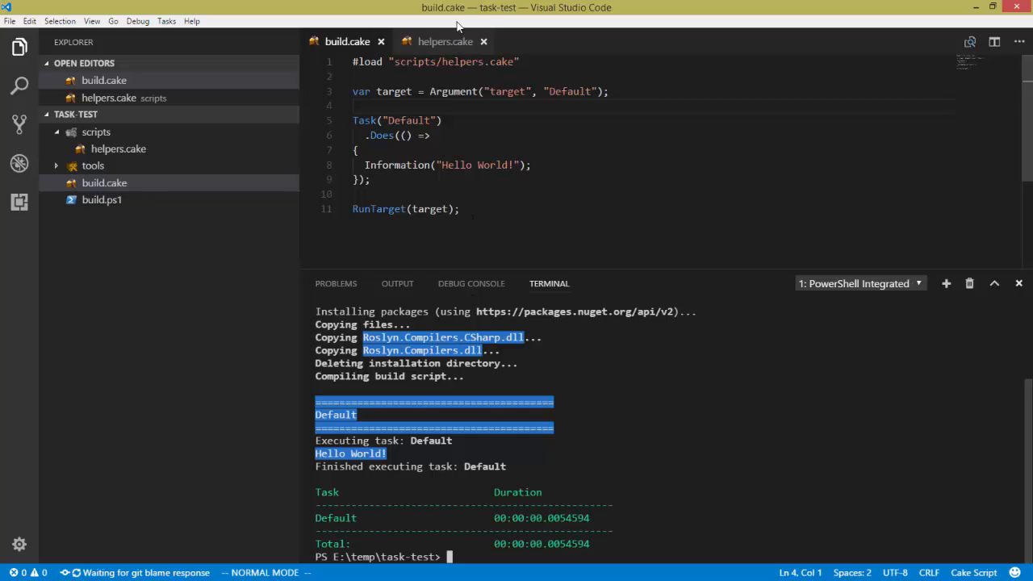
# Step: Run the Cake: Run Default task, continuing without scanning the build output
pyautogui.press('ctrl+shift+p')
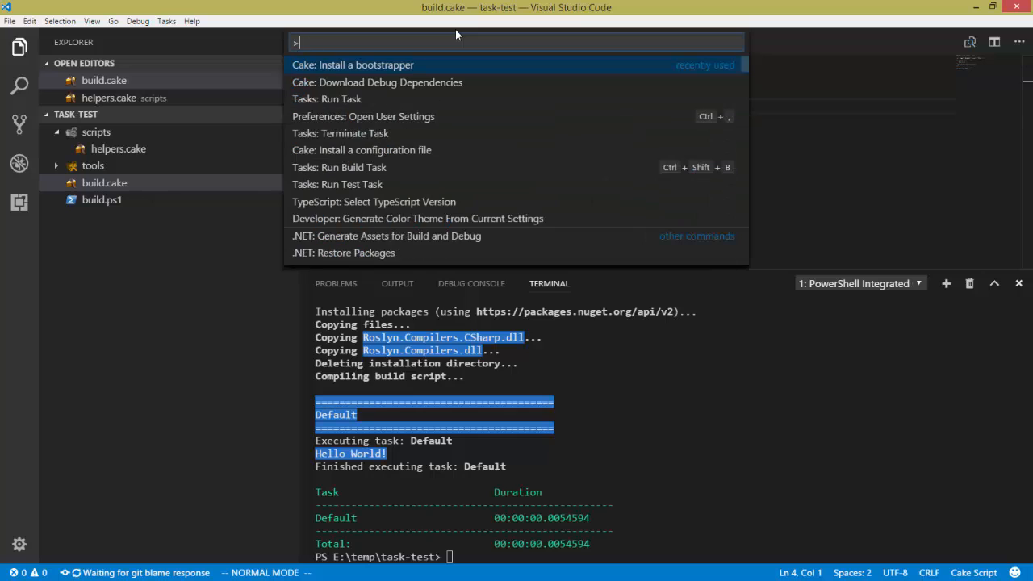
pyautogui.write('tas')
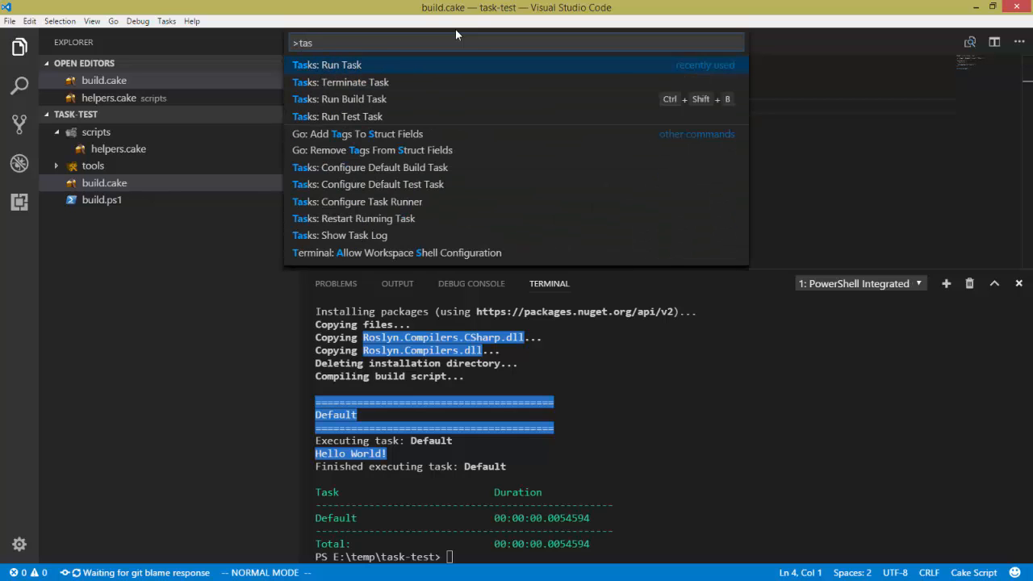
pyautogui.click(327, 65)
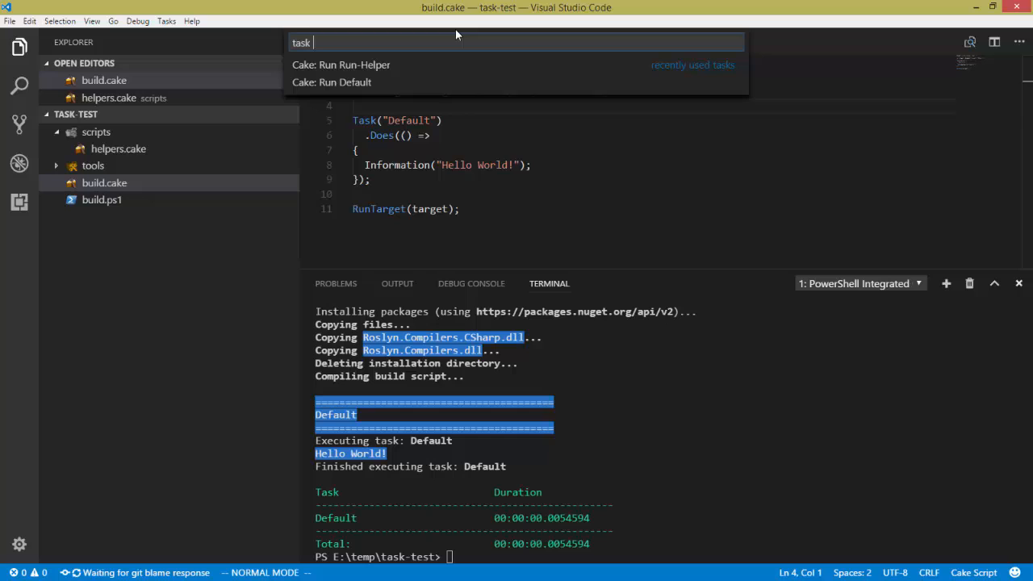
pyautogui.moveTo(363, 71)
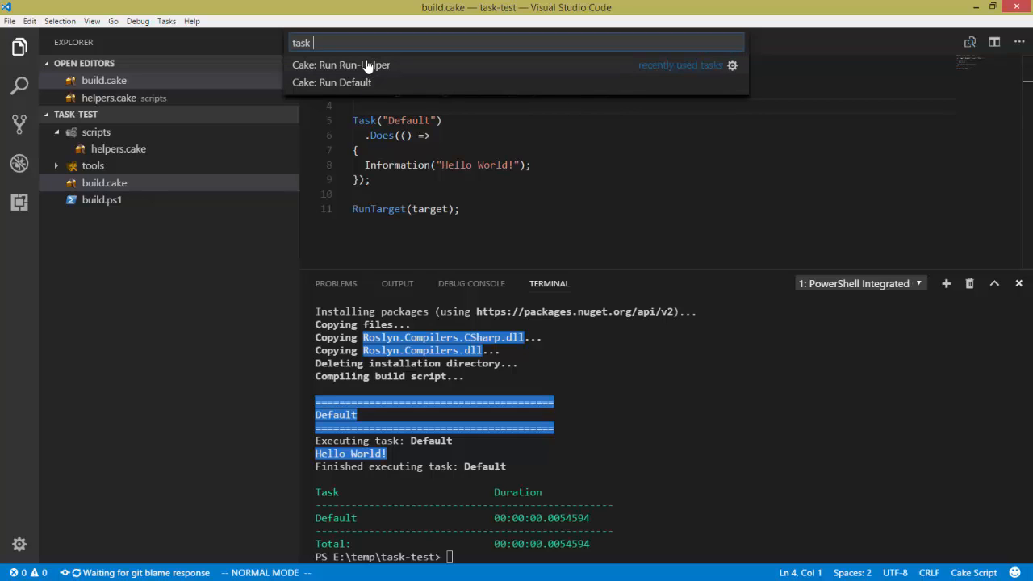
pyautogui.moveTo(385, 78)
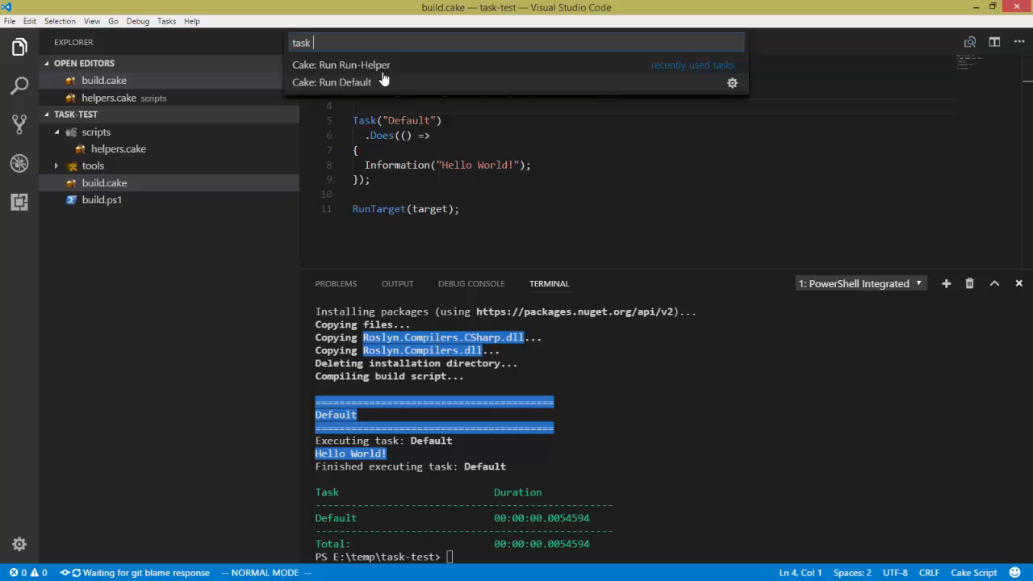
pyautogui.moveTo(372, 91)
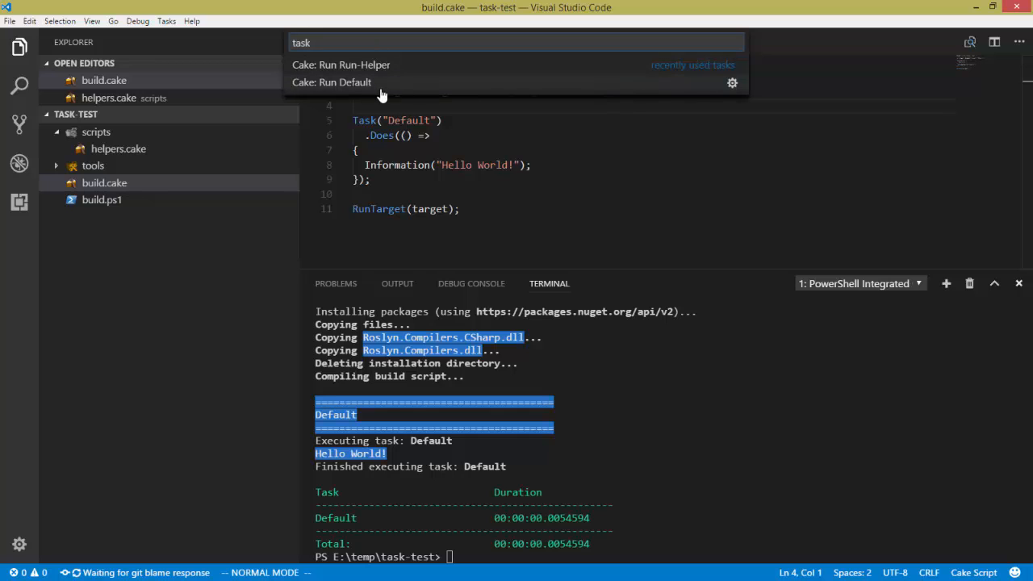
pyautogui.click(339, 82)
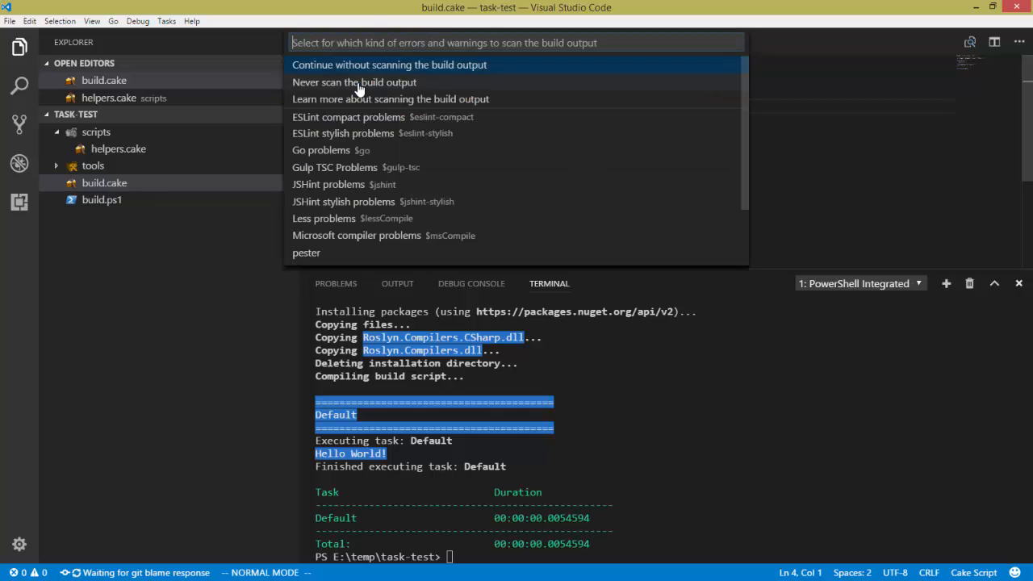
pyautogui.moveTo(436, 64)
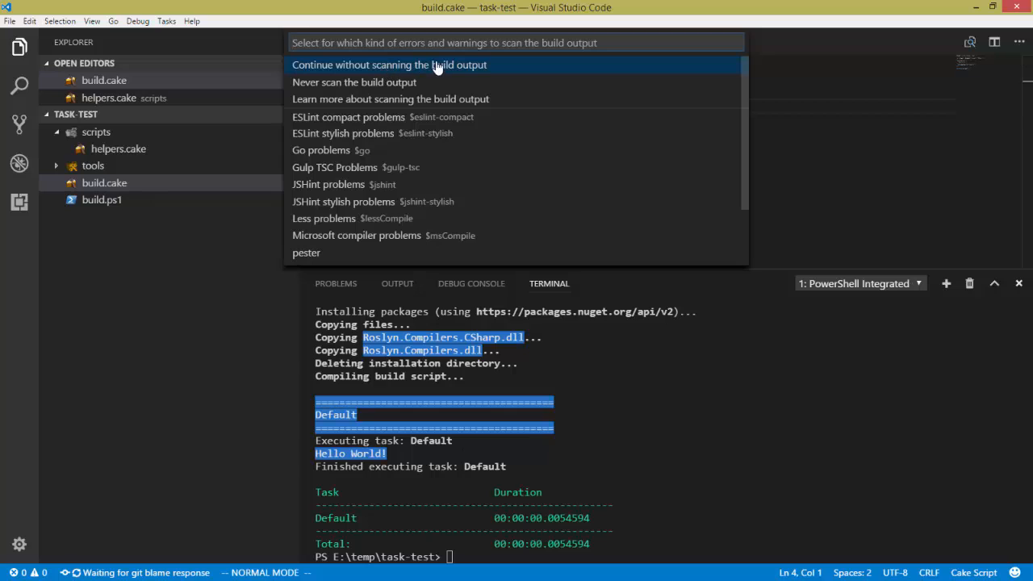
pyautogui.moveTo(465, 68)
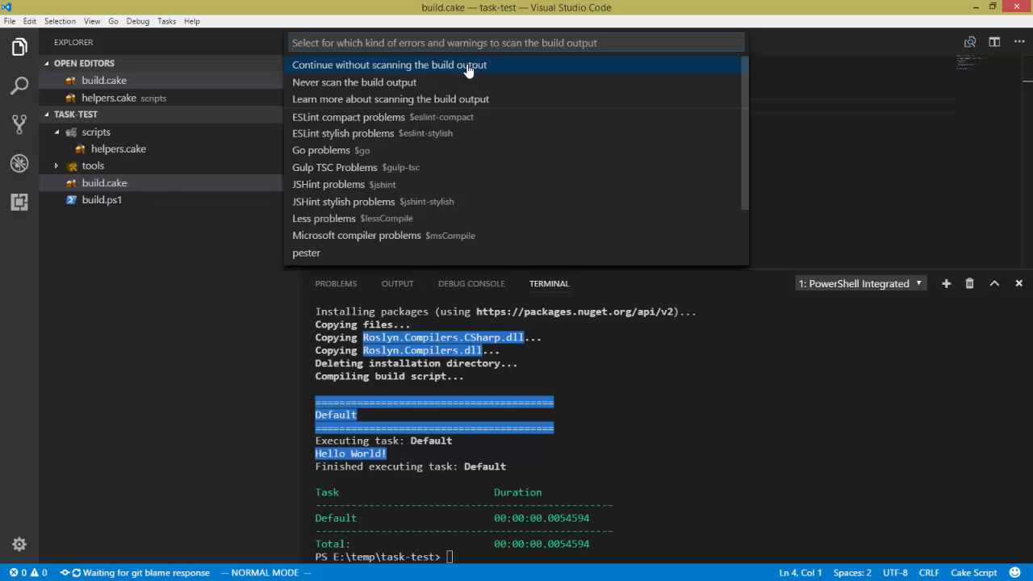
pyautogui.moveTo(460, 71)
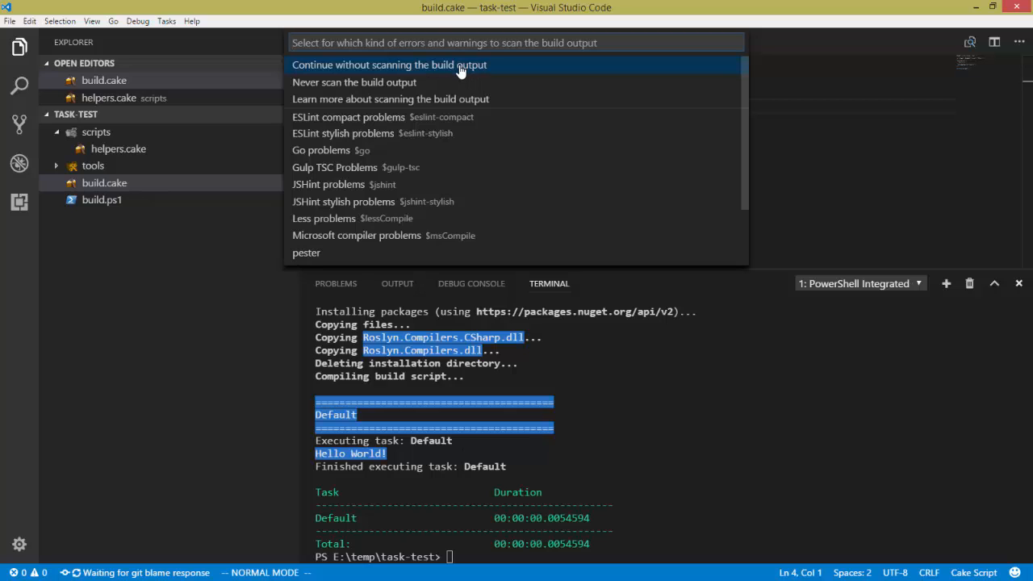
pyautogui.click(389, 64)
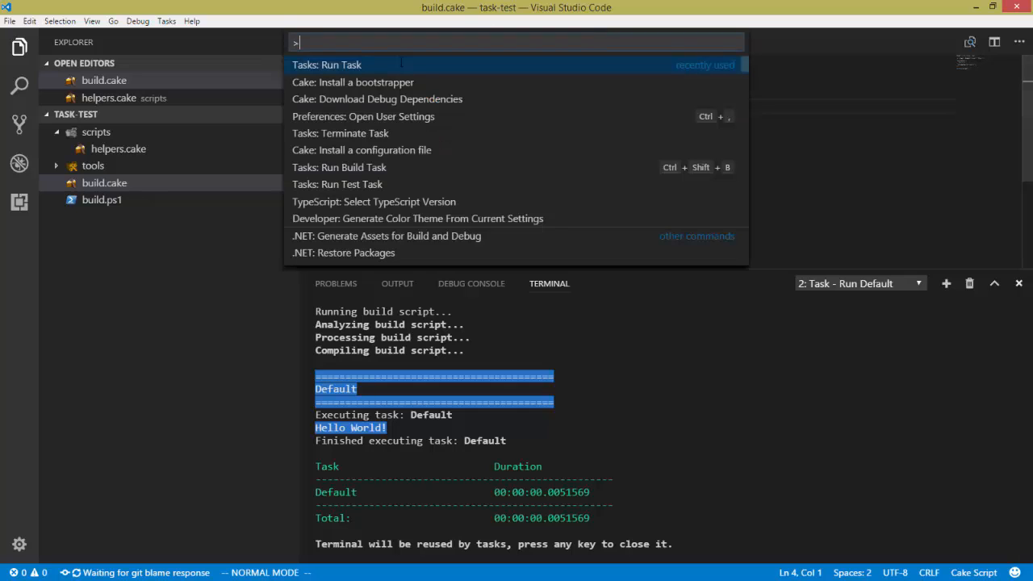
# Step: Run the Cake: Run Run-Helper task, continuing without scanning the output
pyautogui.write('task')
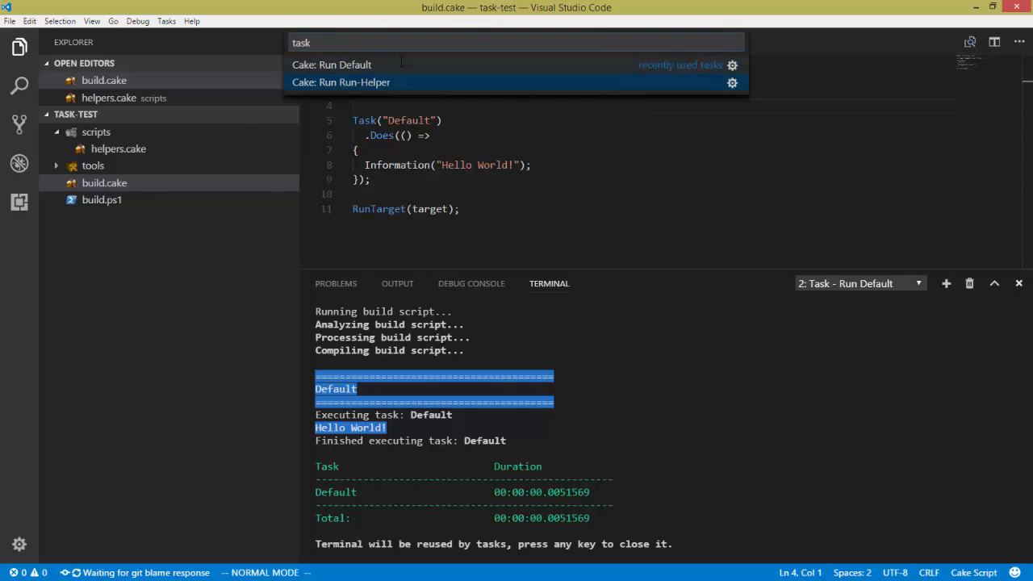
pyautogui.click(339, 82)
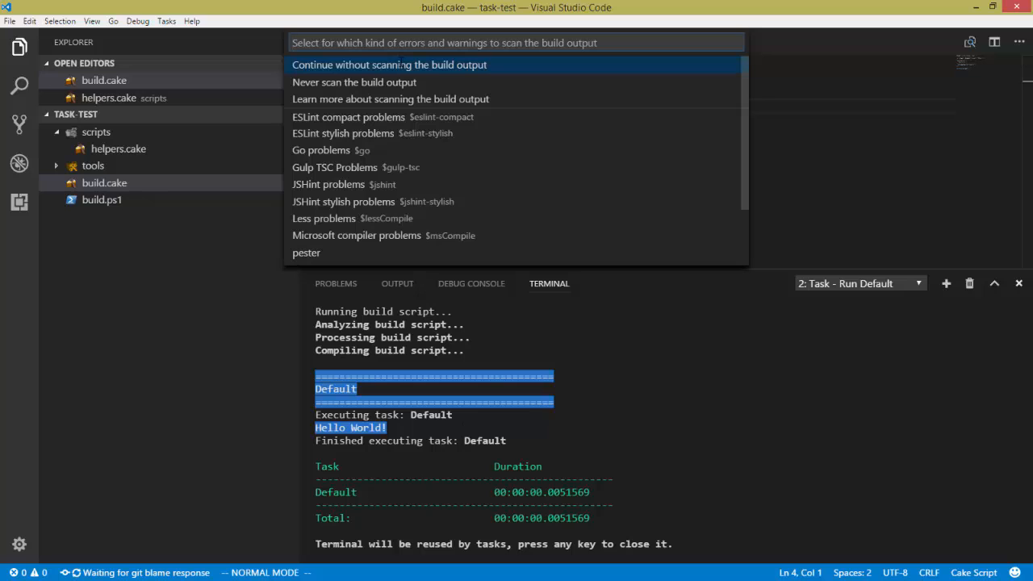
pyautogui.click(398, 64)
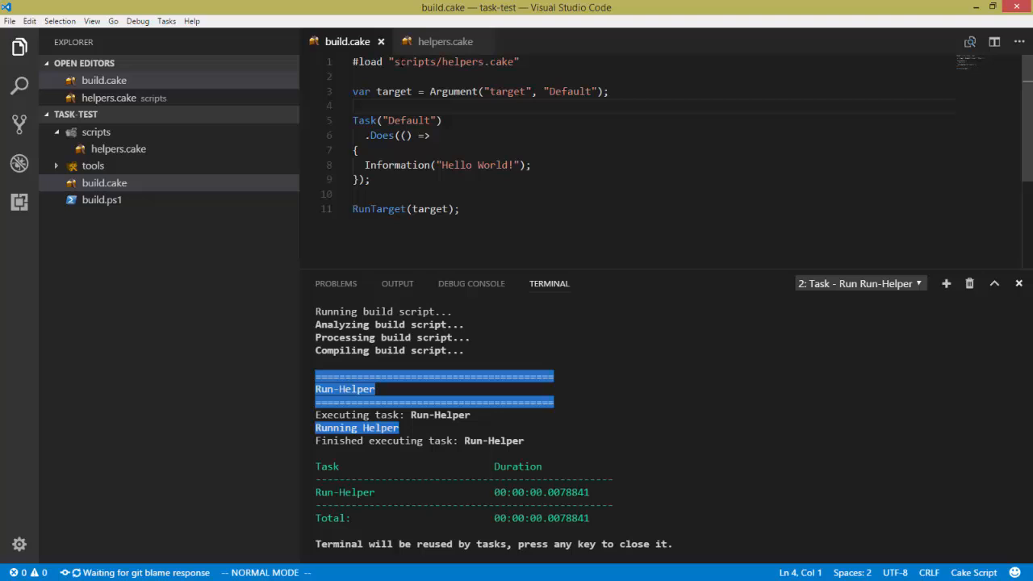
pyautogui.press('ctrl+shift+p')
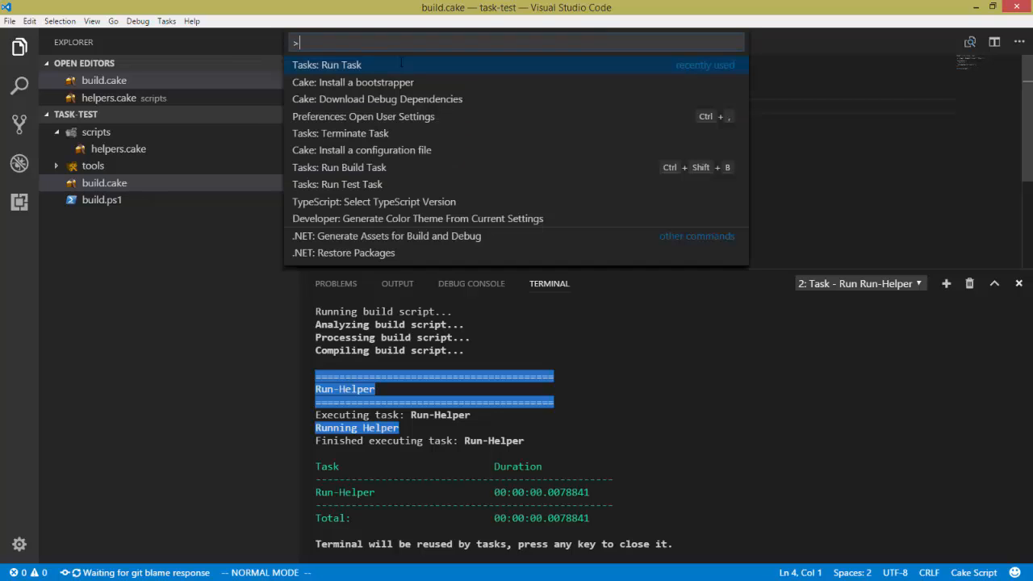
pyautogui.write('task')
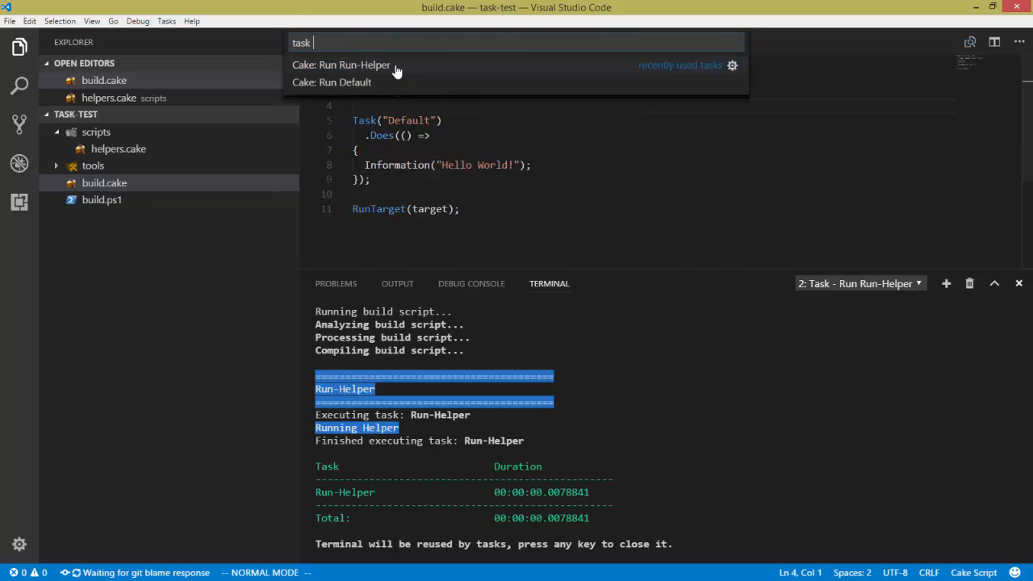
pyautogui.moveTo(408, 81)
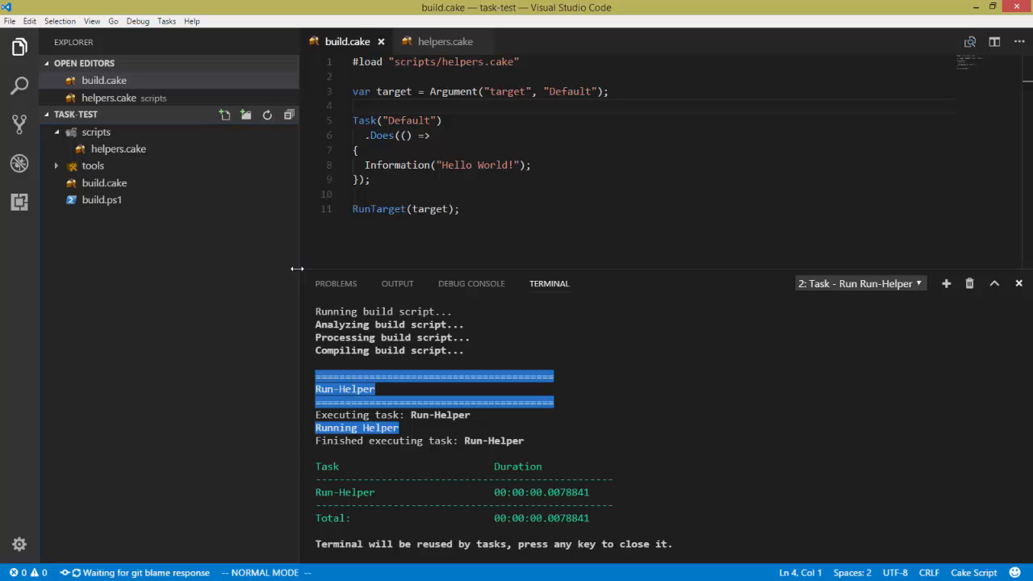
# Step: Expand the tools folder to view packages.config, then return to build.cake
pyautogui.click(92, 165)
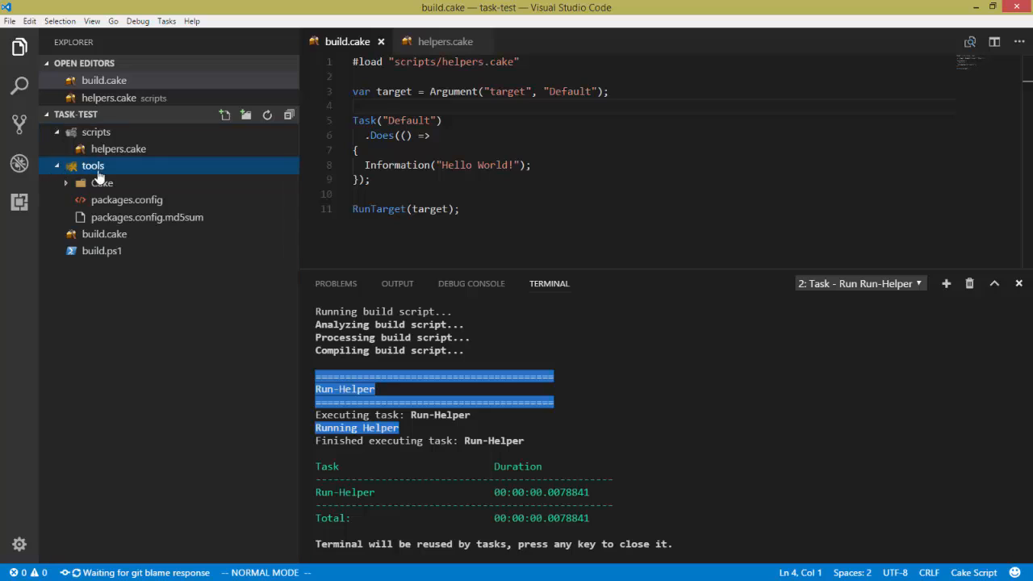
pyautogui.moveTo(98, 251)
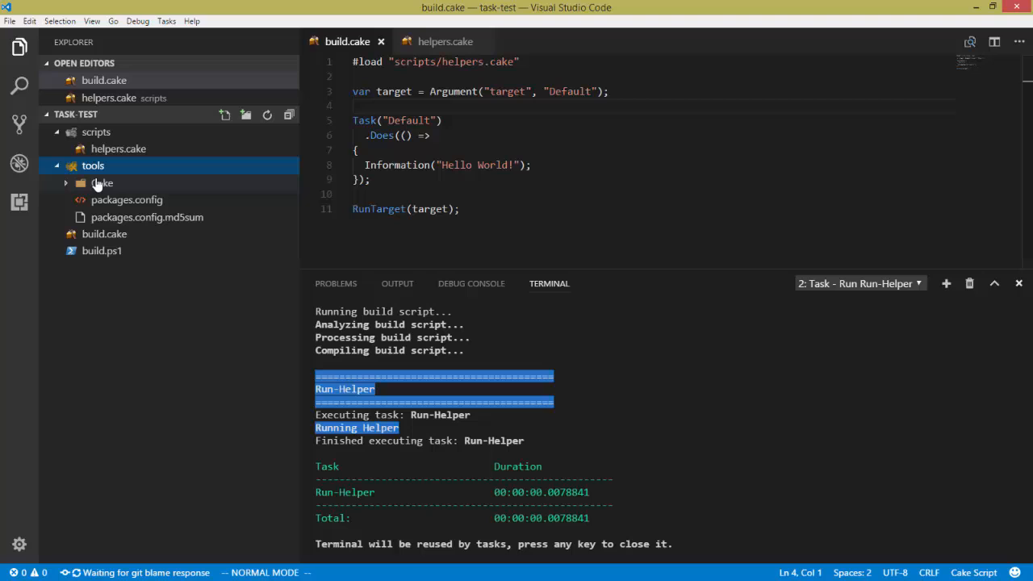
pyautogui.moveTo(125, 234)
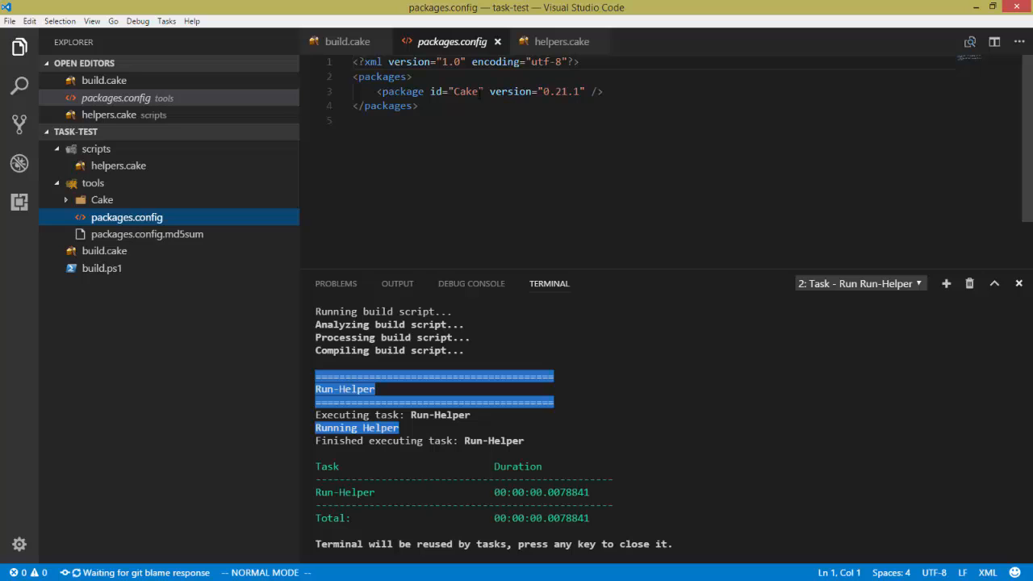
pyautogui.click(104, 250)
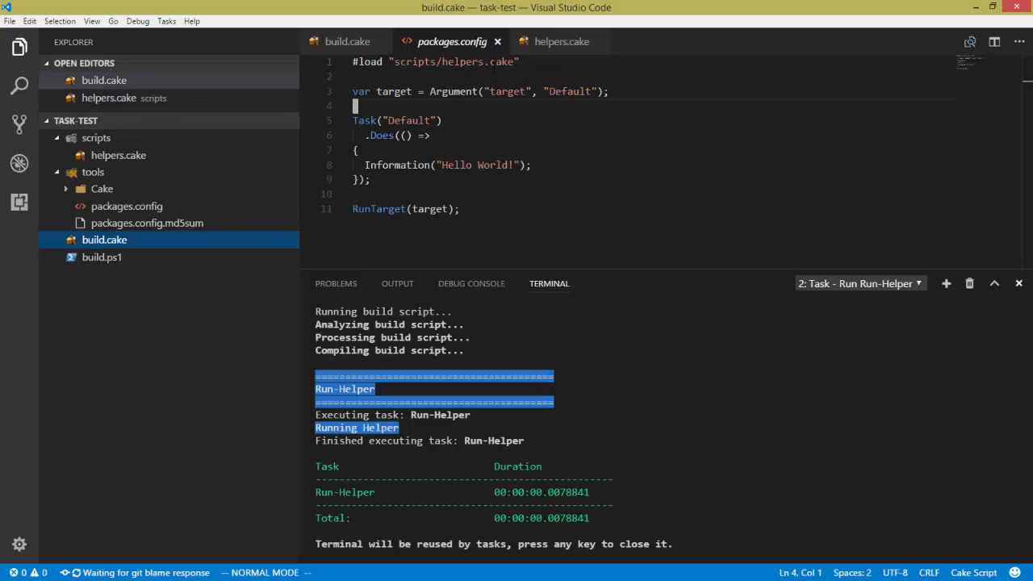
# Step: Run Cake: Download Debug Dependencies and close the success notification
pyautogui.press('ctrl+shift+p')
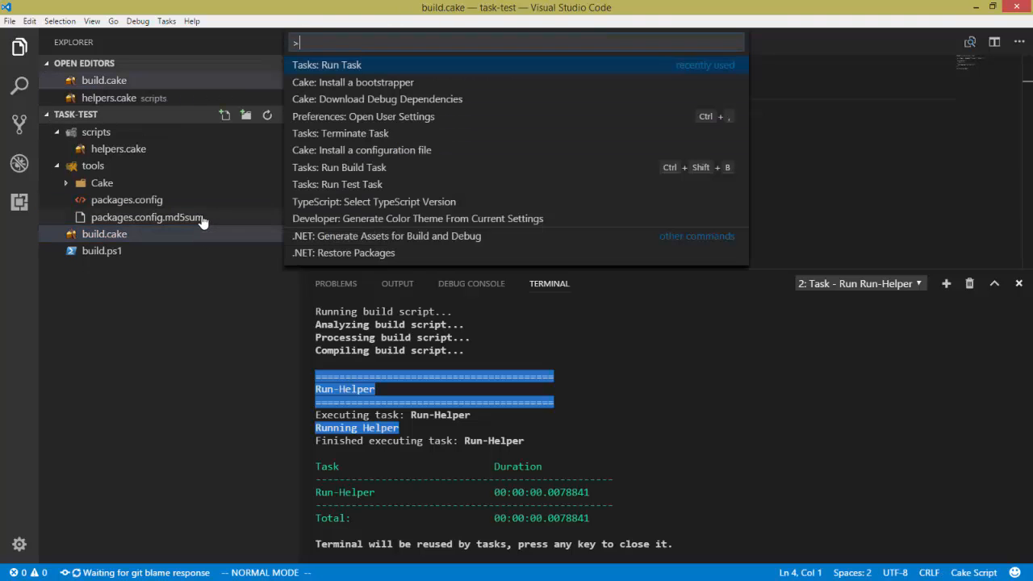
pyautogui.write('cake')
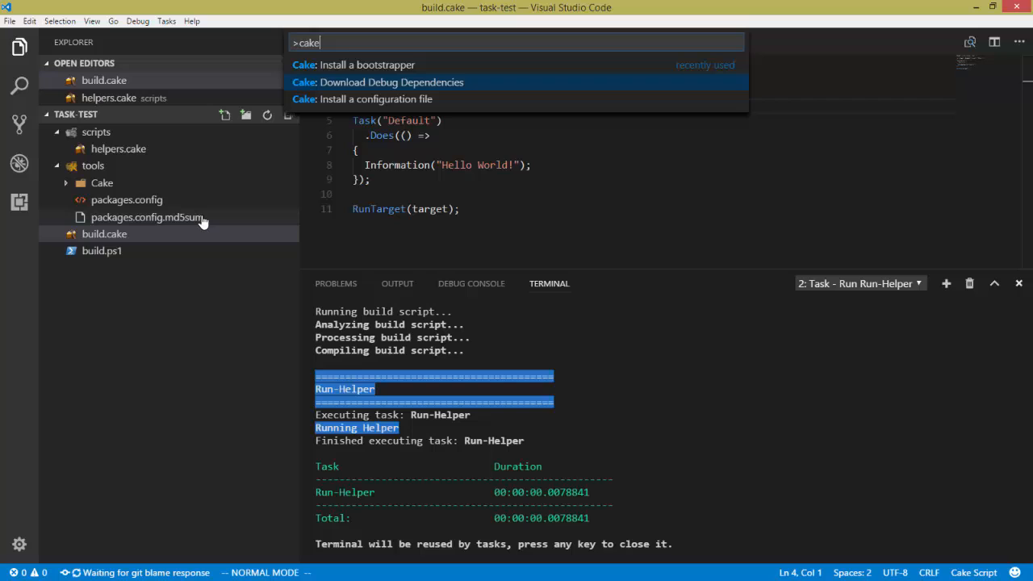
pyautogui.press('Escape')
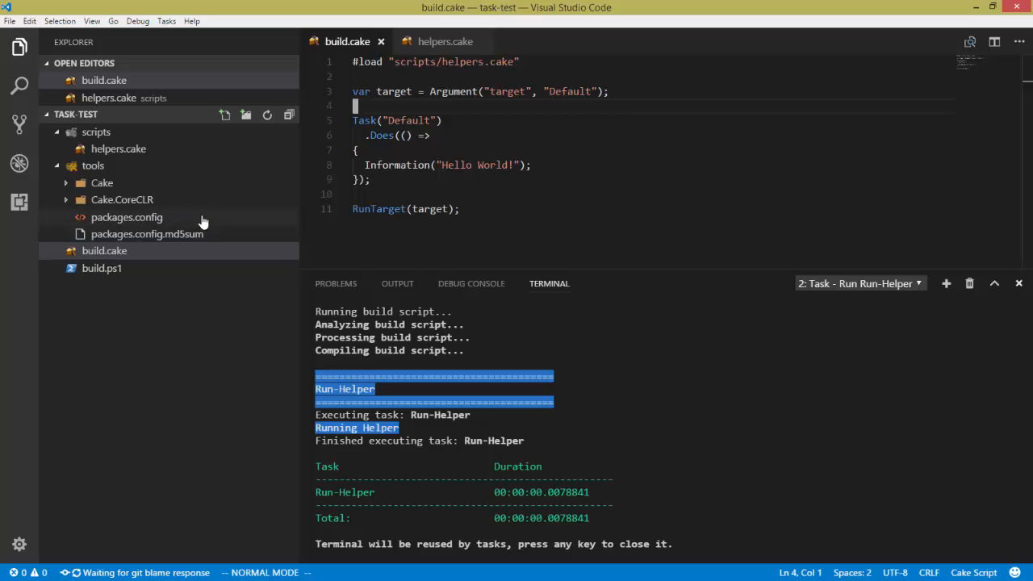
pyautogui.moveTo(204, 220)
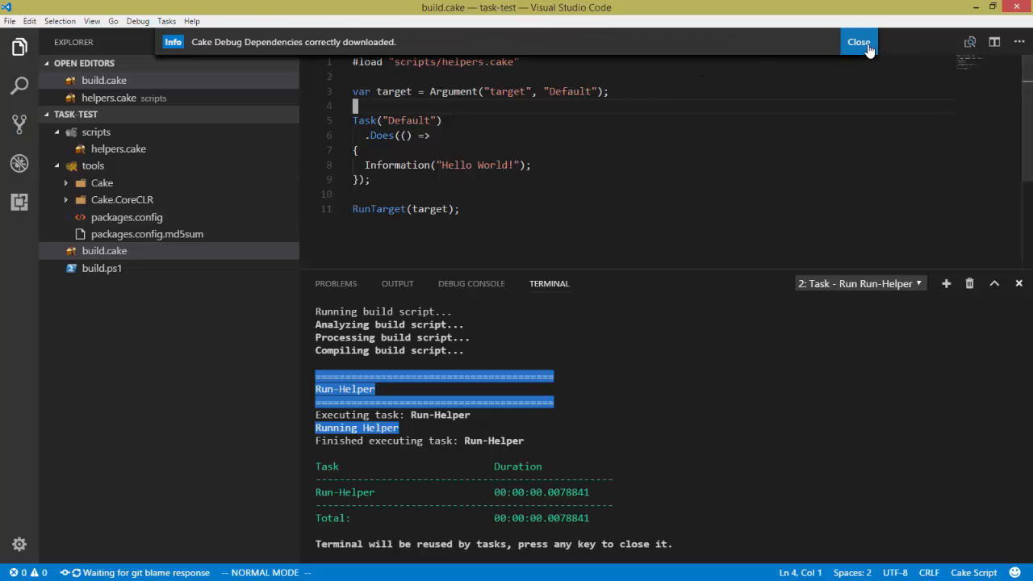
pyautogui.click(859, 41)
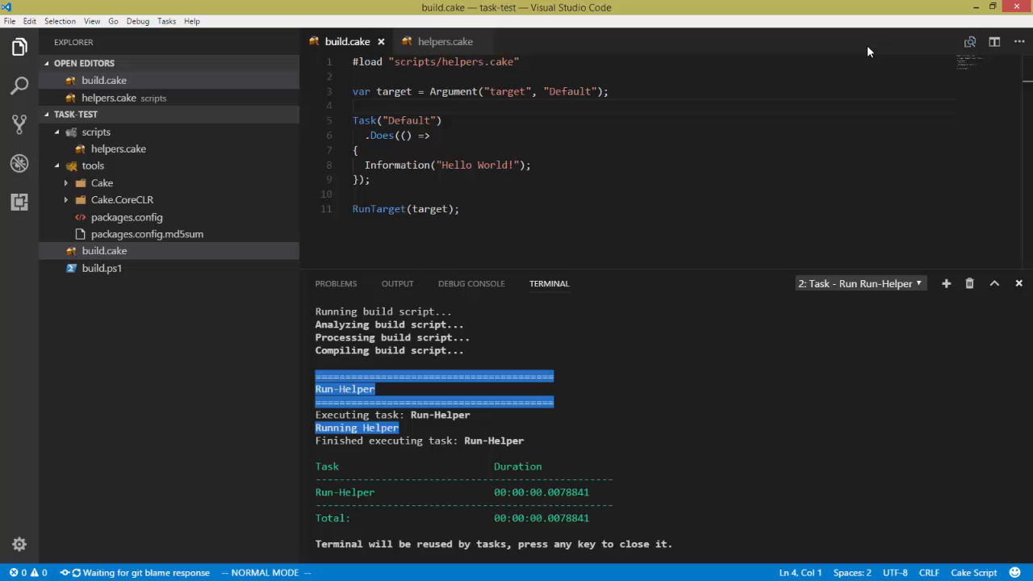
pyautogui.moveTo(802, 42)
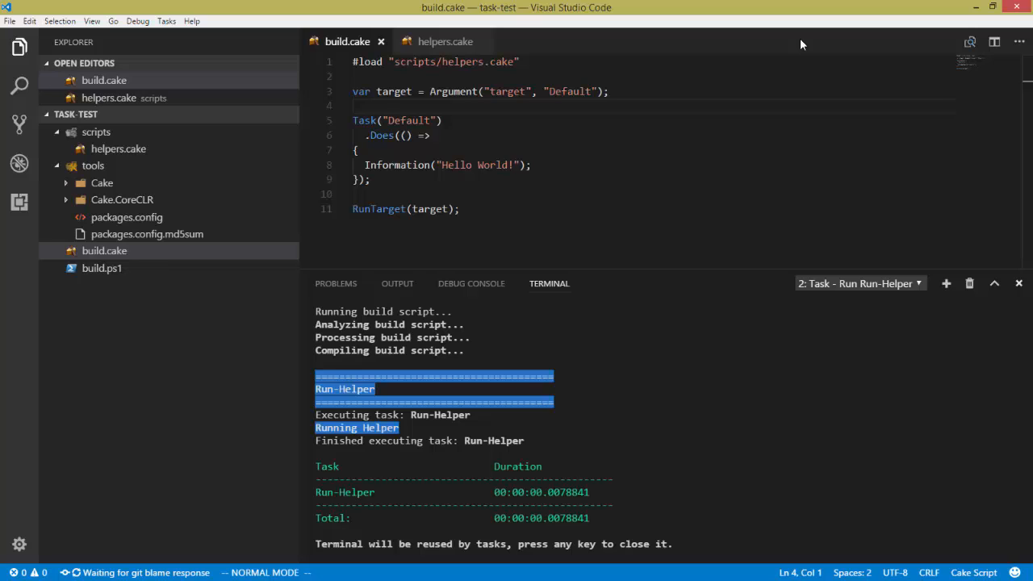
pyautogui.moveTo(740, 36)
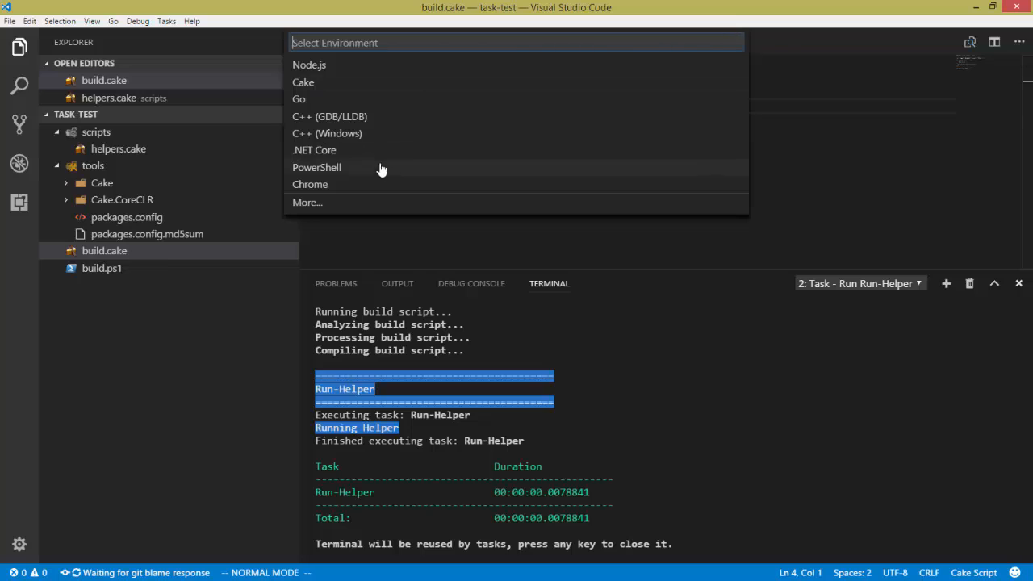
pyautogui.moveTo(356, 144)
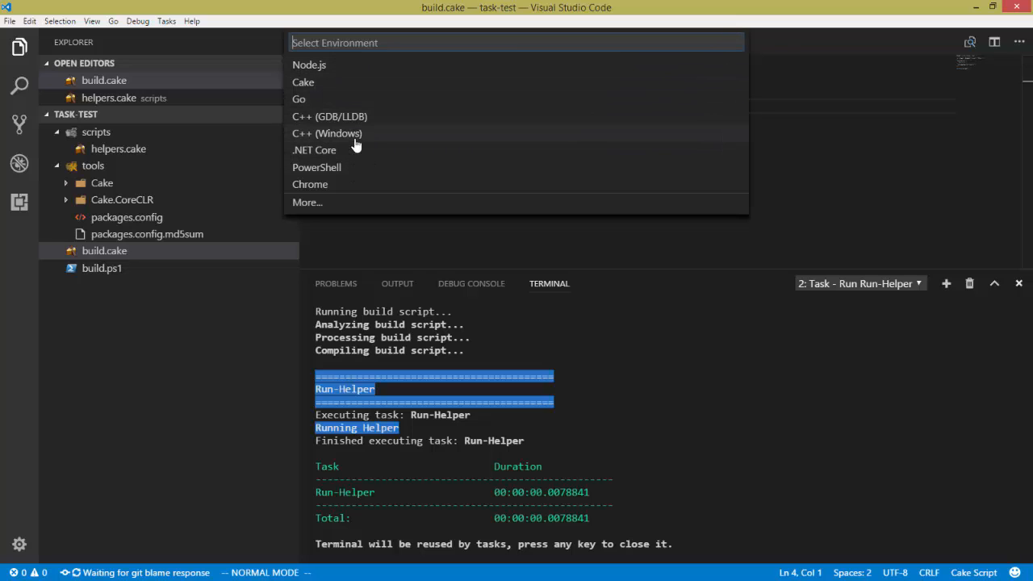
pyautogui.moveTo(441, 122)
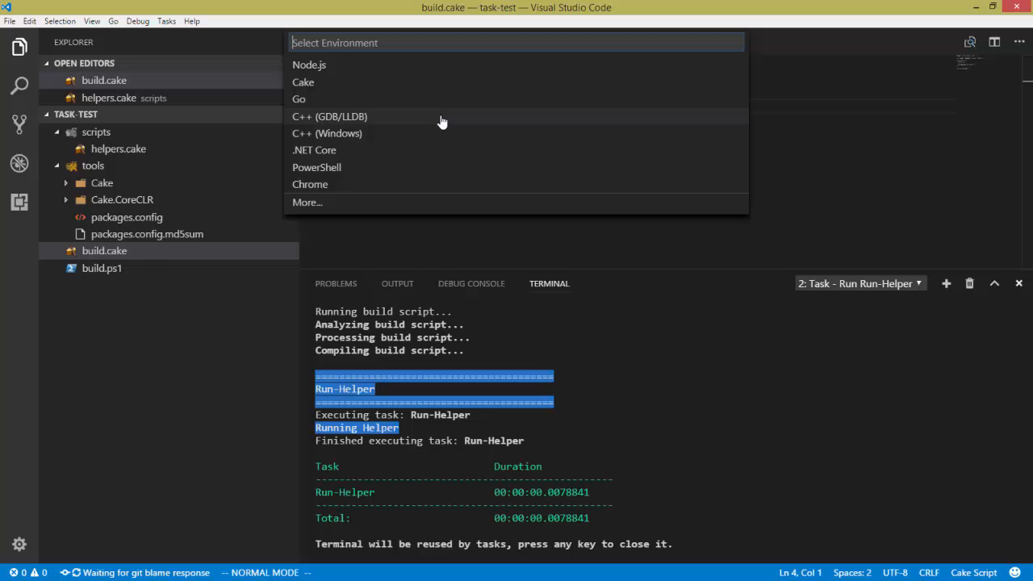
pyautogui.moveTo(447, 74)
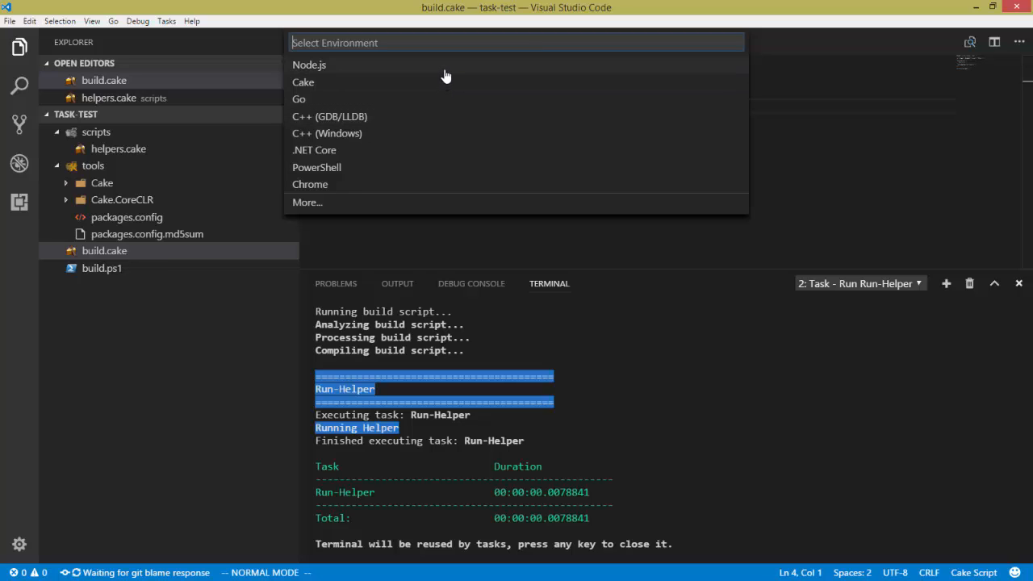
pyautogui.moveTo(430, 125)
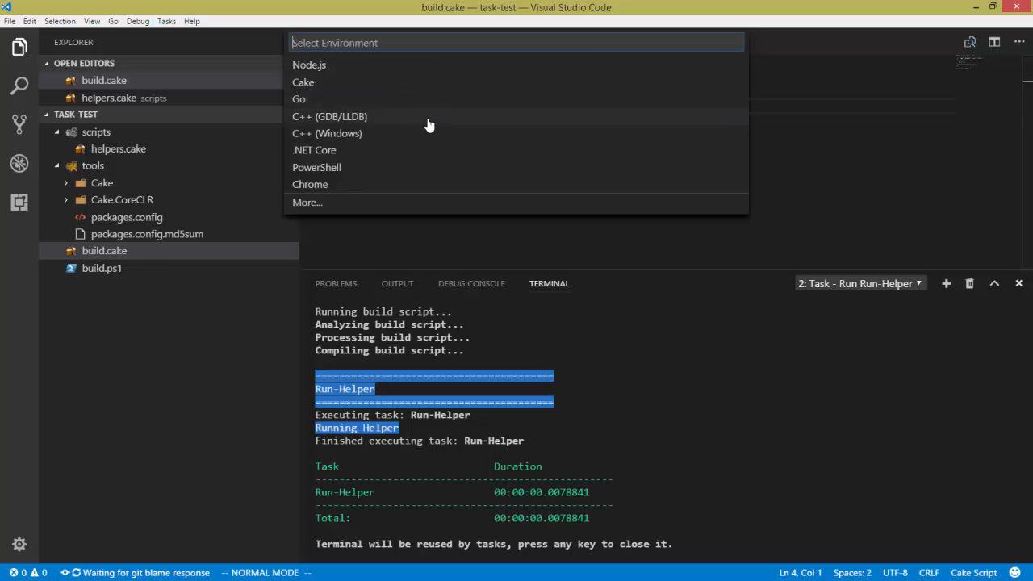
pyautogui.moveTo(390, 87)
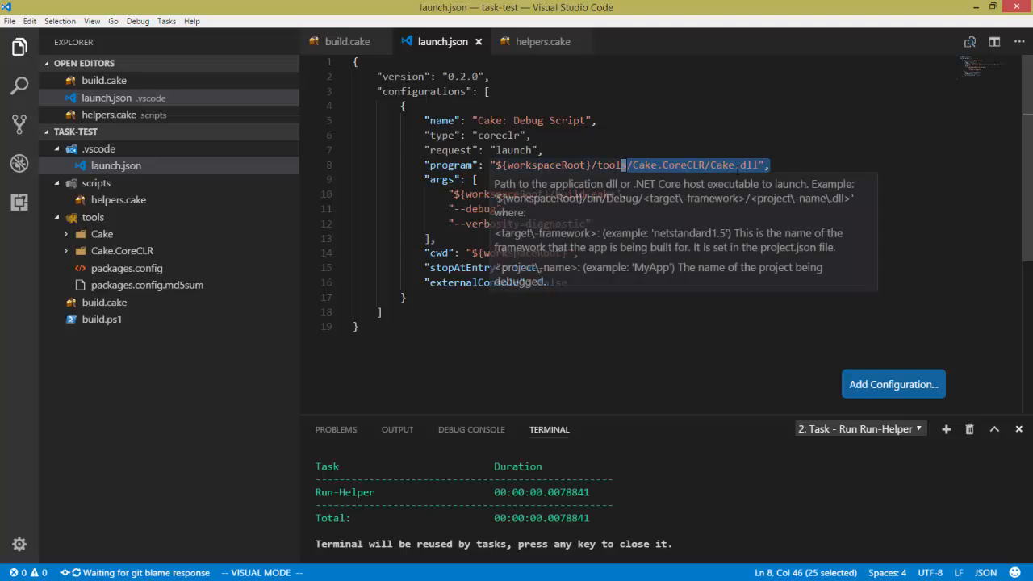
pyautogui.moveTo(815, 196)
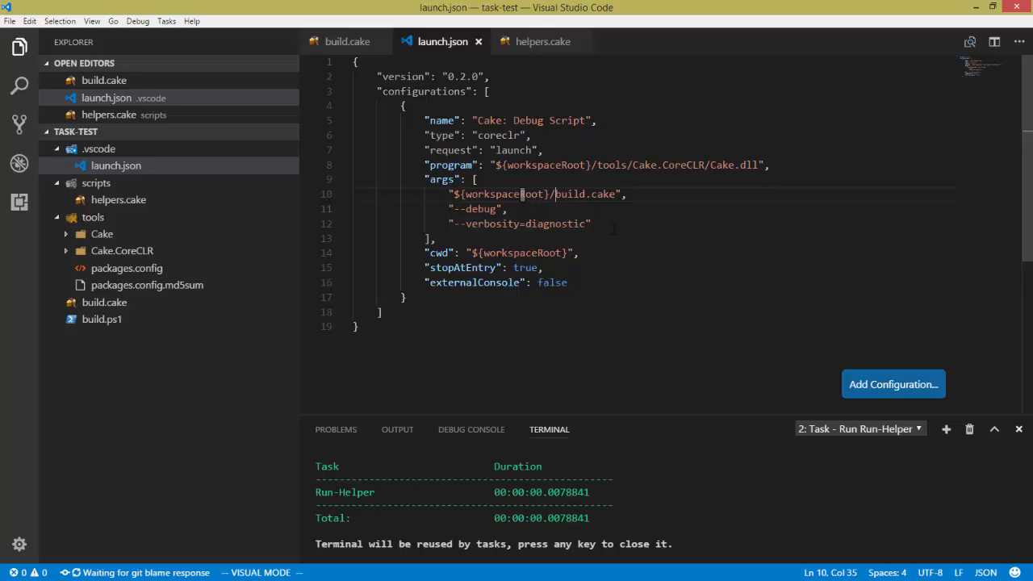
# Step: Set a breakpoint on build.cake's Hello World line, debug, and continue past it
pyautogui.click(348, 41)
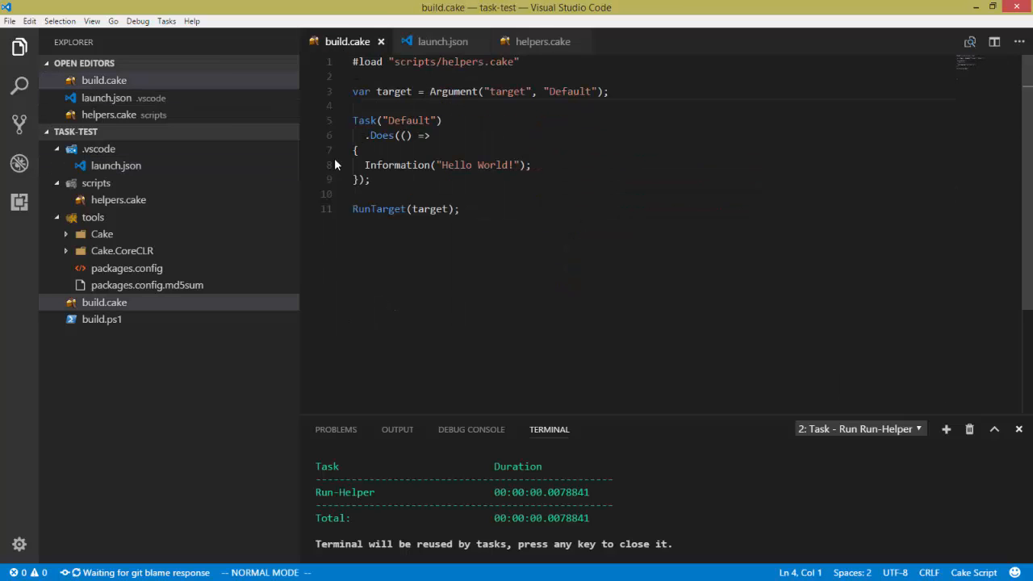
pyautogui.click(307, 165)
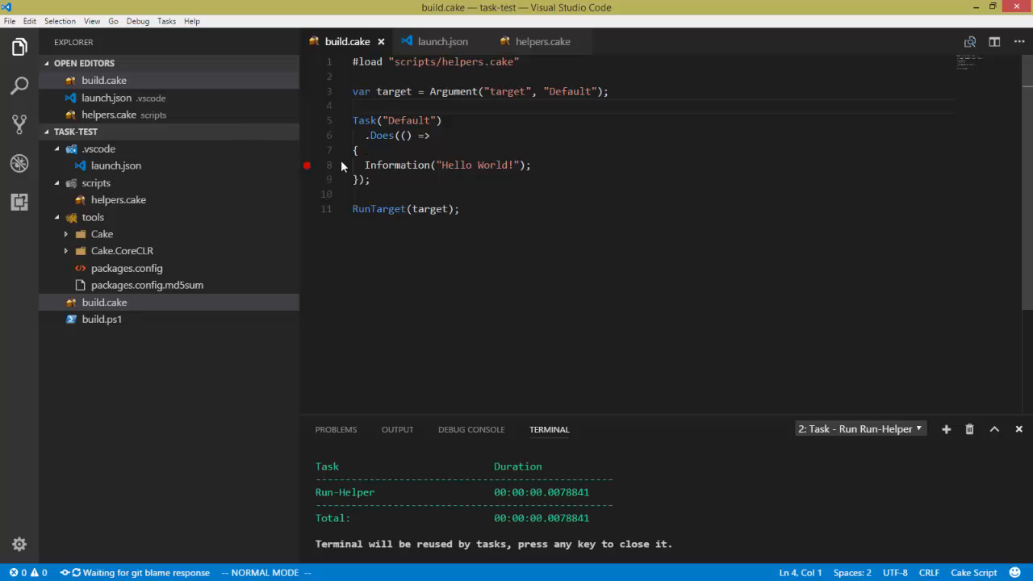
pyautogui.moveTo(531, 237)
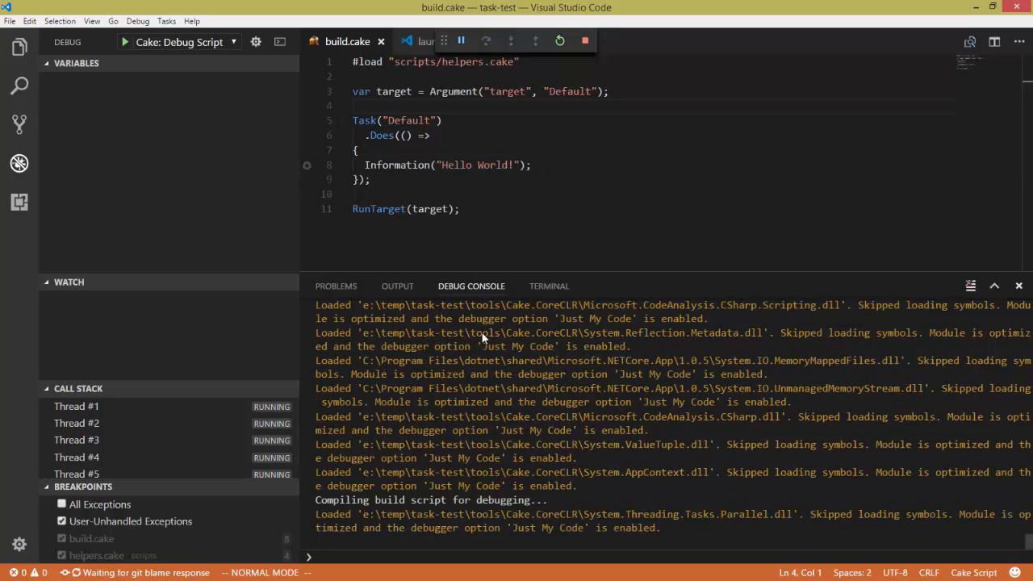
pyautogui.scroll(-3)
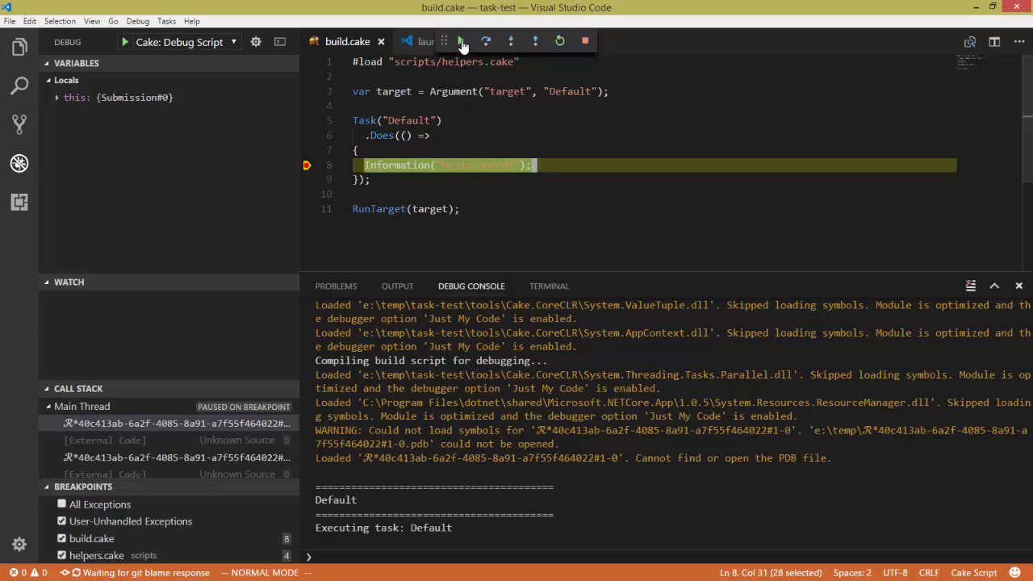
pyautogui.click(461, 41)
pyautogui.write('"--target=Ru')
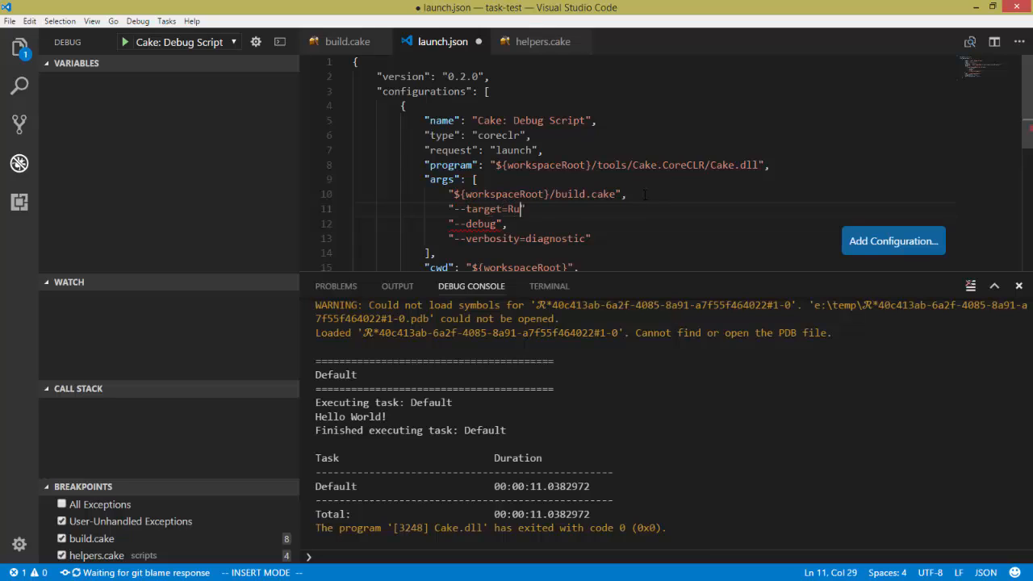
# Step: Add "--target=Run-Helper" to launch.json args and debug helpers.cake past its breakpoint
pyautogui.write('n-Helper')
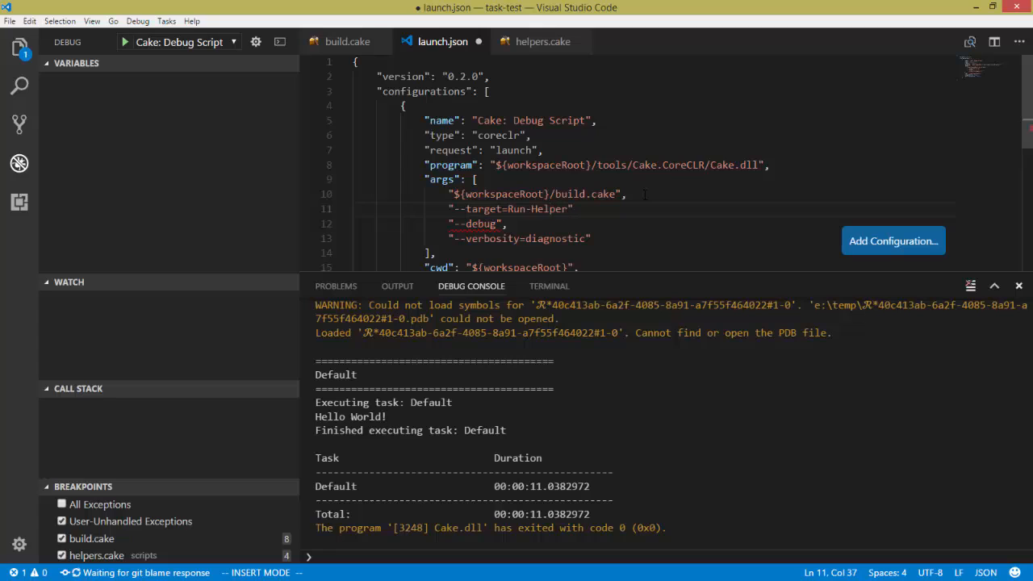
pyautogui.write(',')
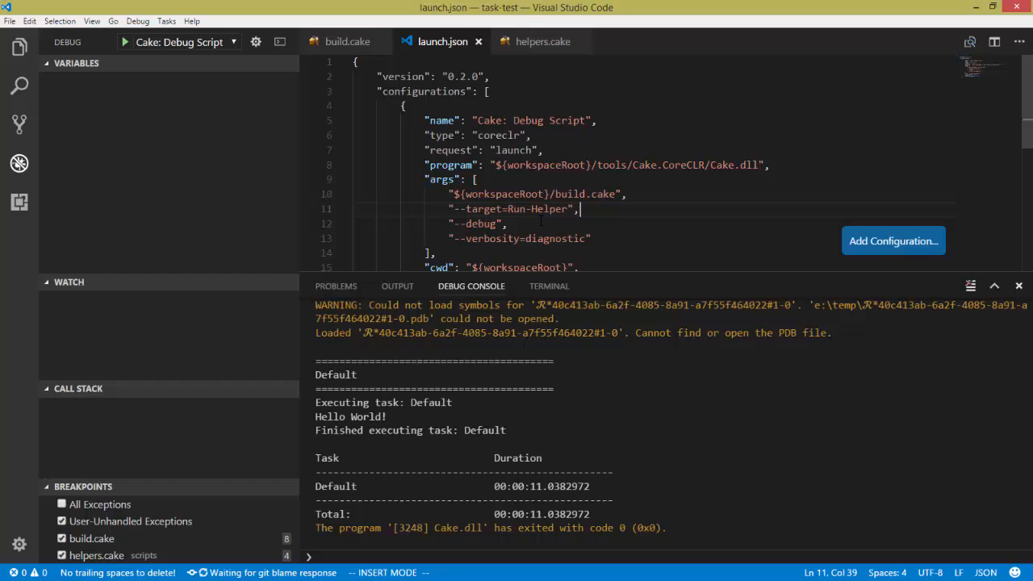
pyautogui.click(541, 41)
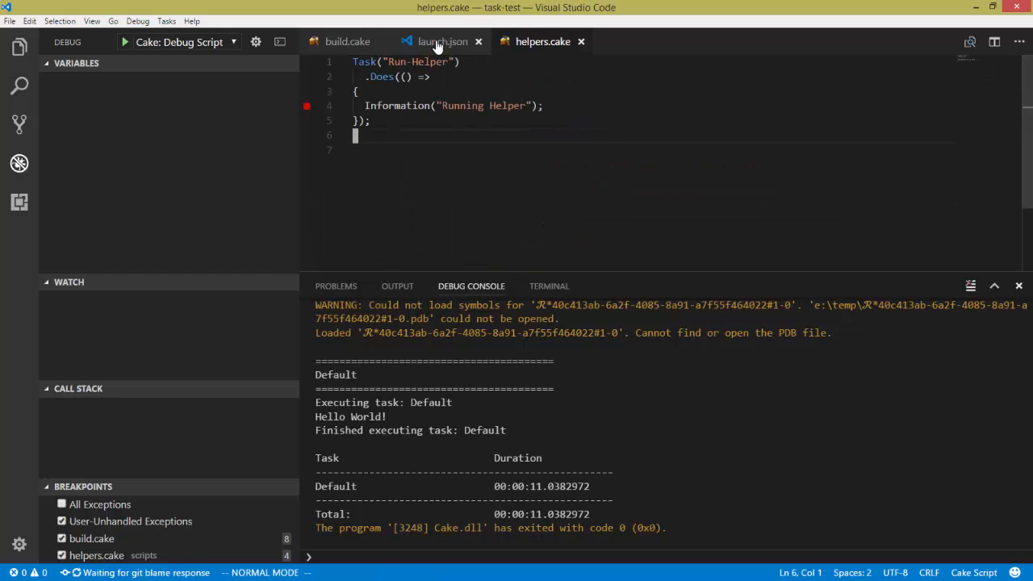
pyautogui.click(125, 41)
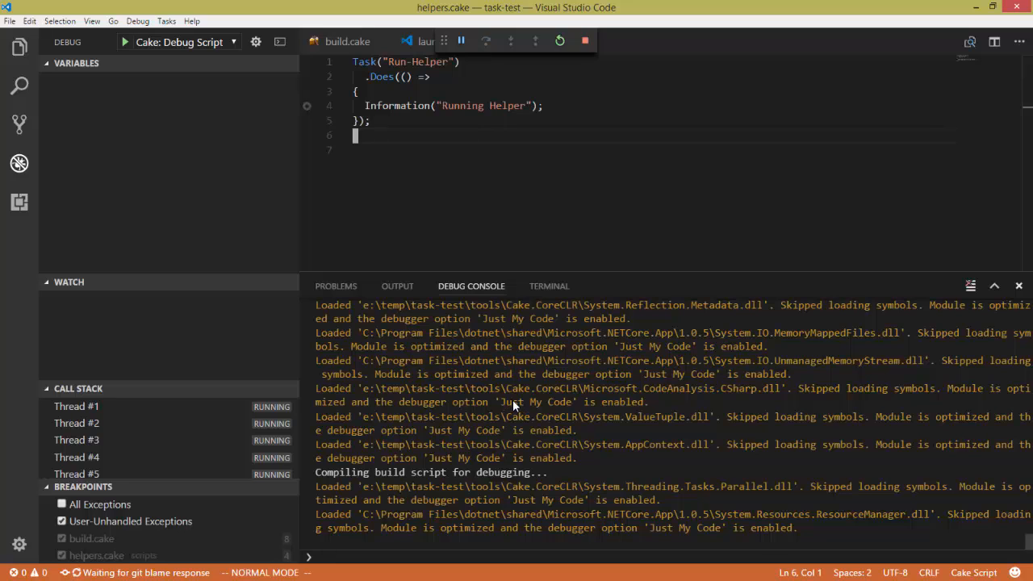
pyautogui.click(460, 41)
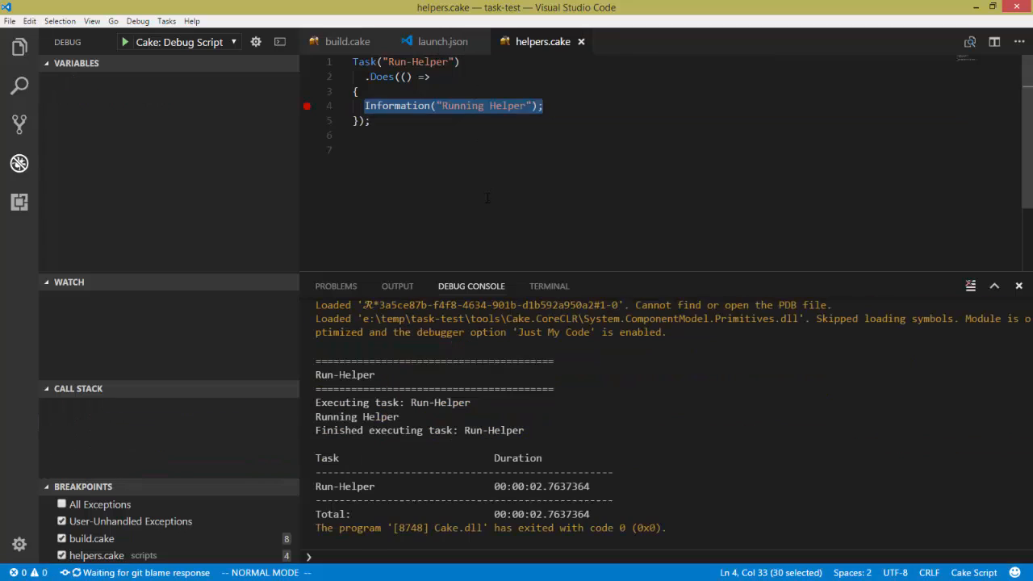
pyautogui.click(443, 41)
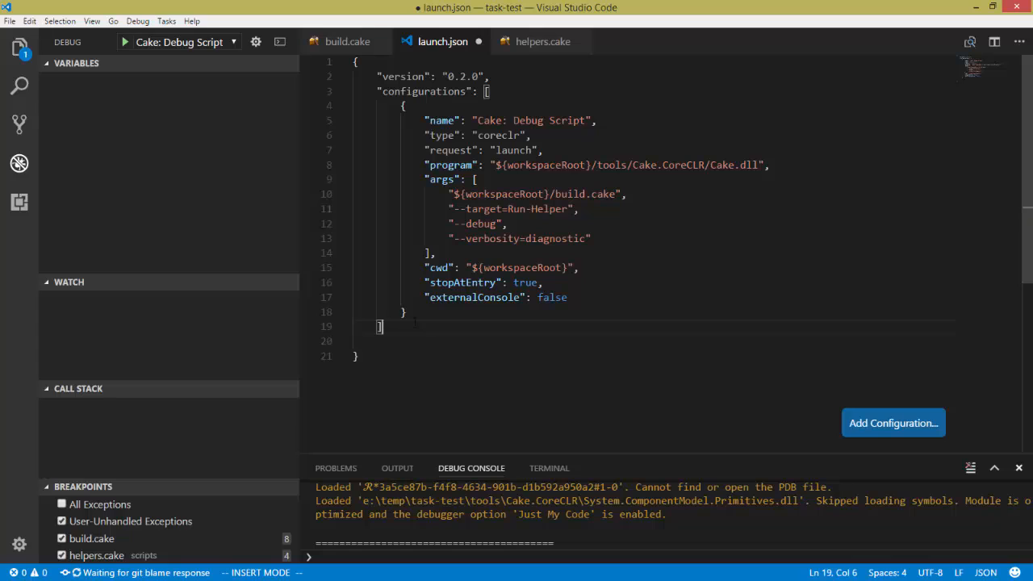
# Step: Insert a Cake: Debug Script snippet after the first configuration and select it
pyautogui.write(',')
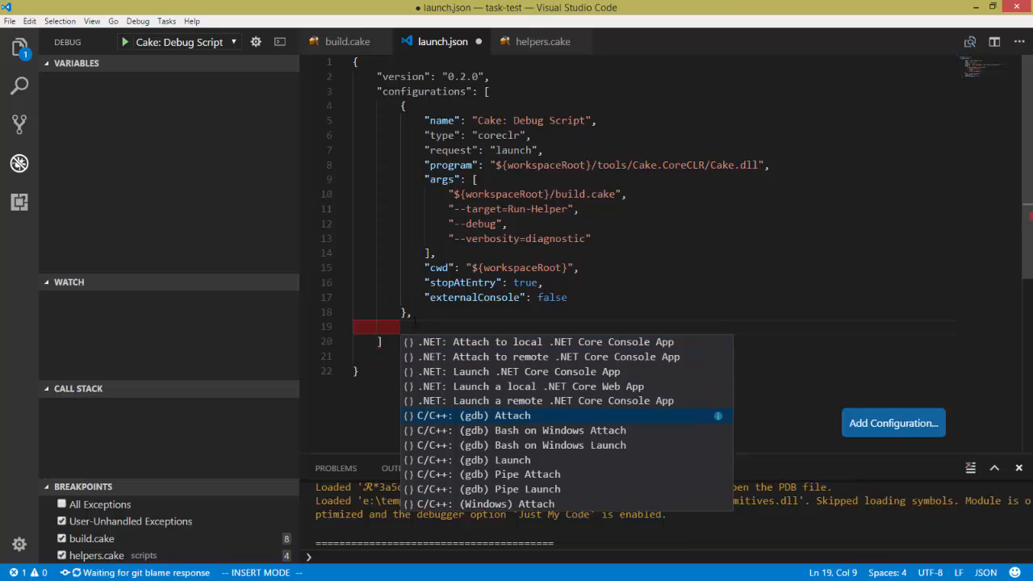
pyautogui.scroll(-3)
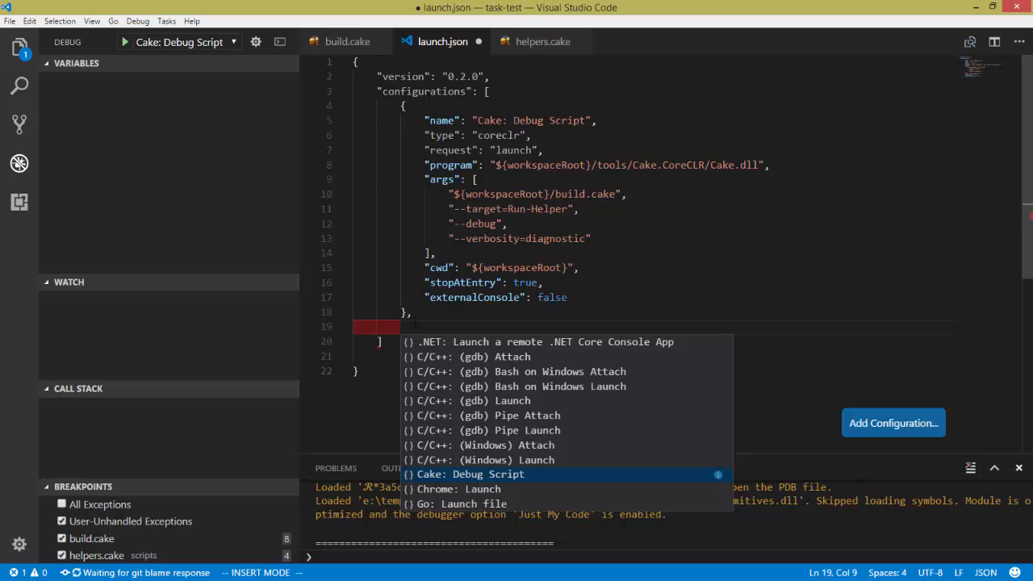
pyautogui.click(467, 474)
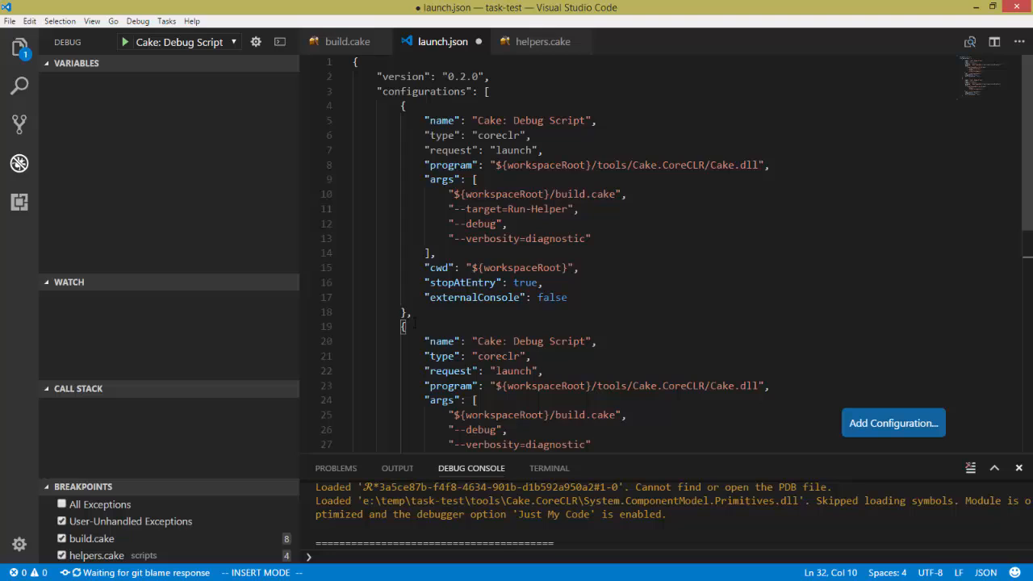
pyautogui.scroll(-3)
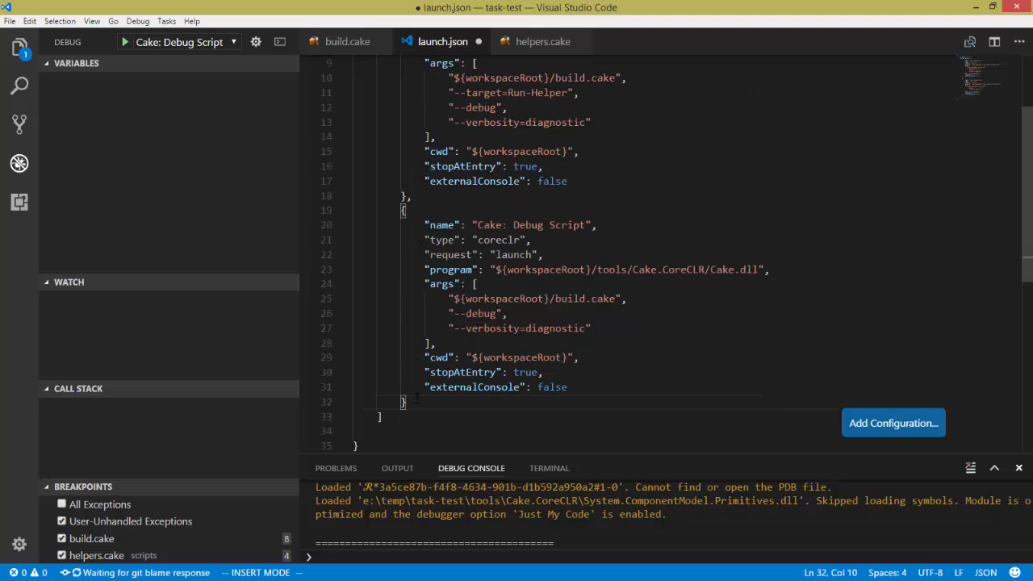
pyautogui.moveTo(412, 209); pyautogui.dragTo(412, 401)
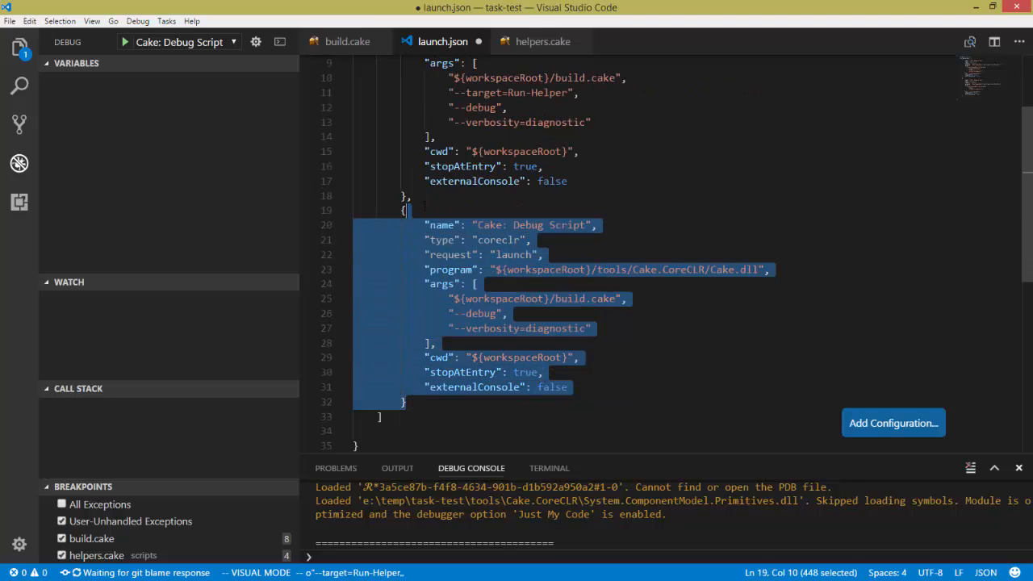